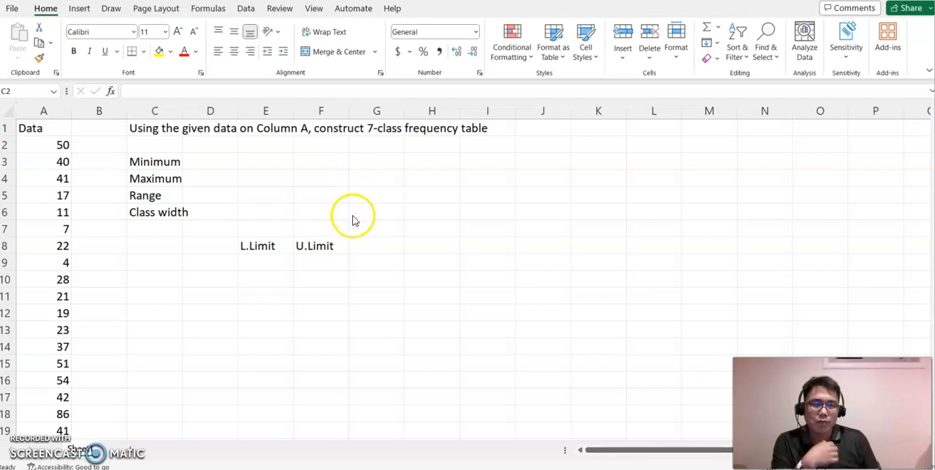
mouse_move(335, 213)
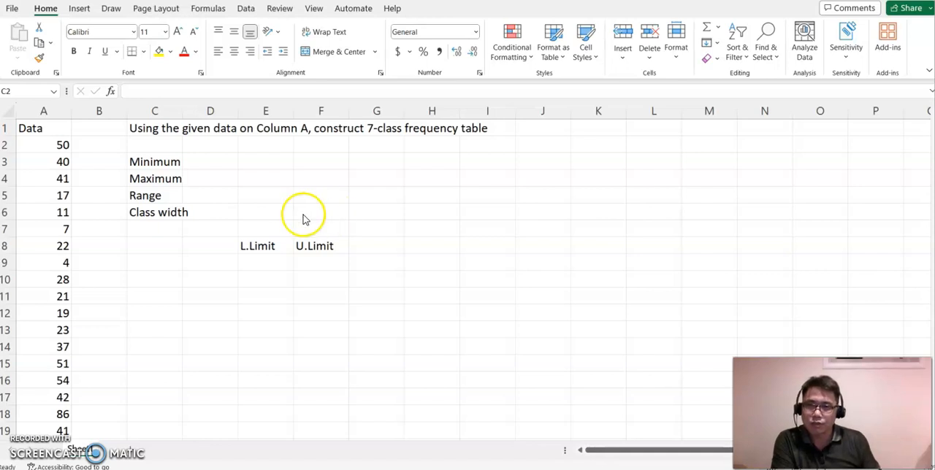
mouse_move(284, 210)
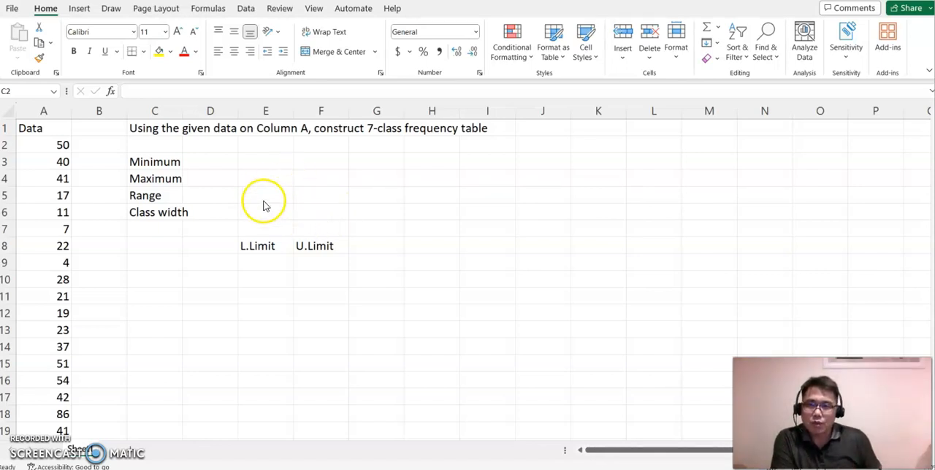
mouse_move(235, 137)
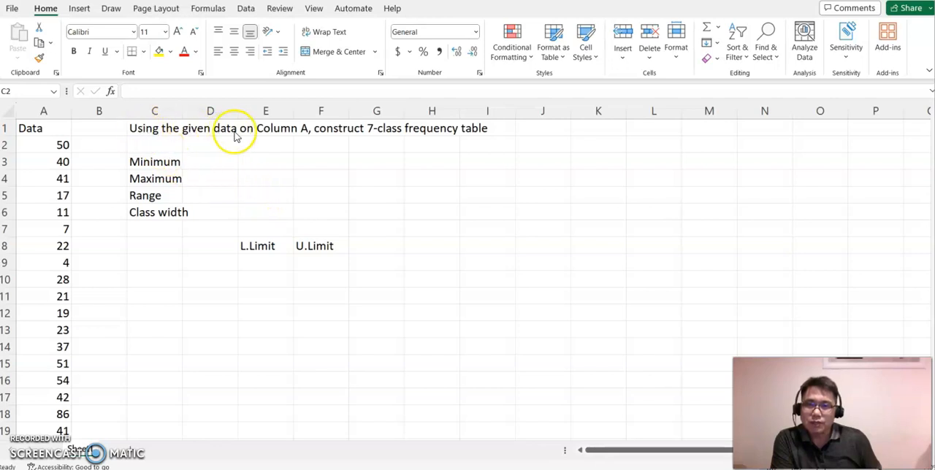
mouse_move(364, 137)
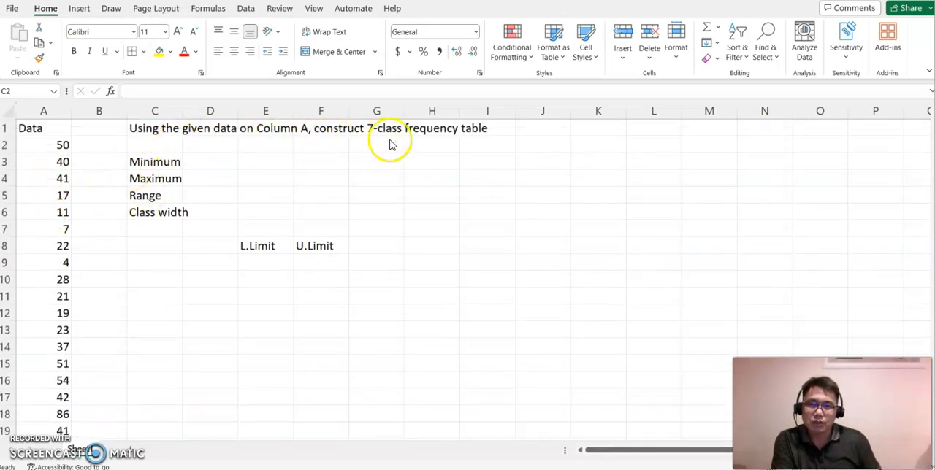
mouse_move(173, 175)
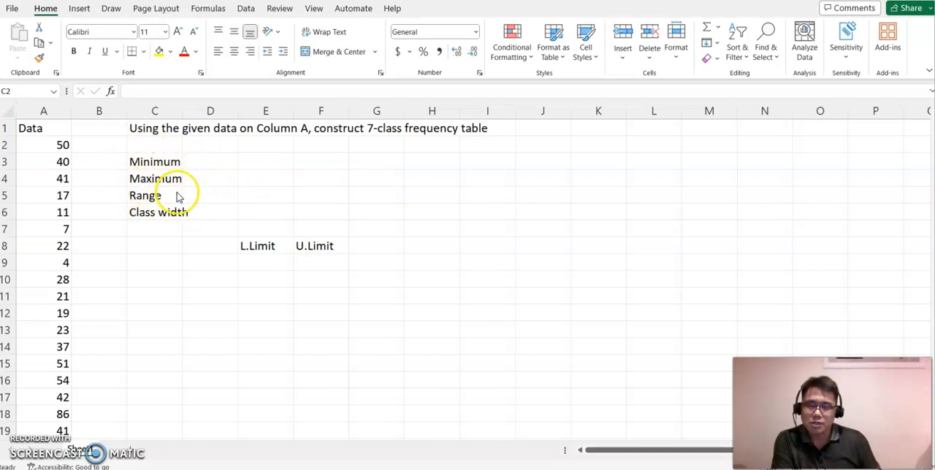
mouse_move(132, 222)
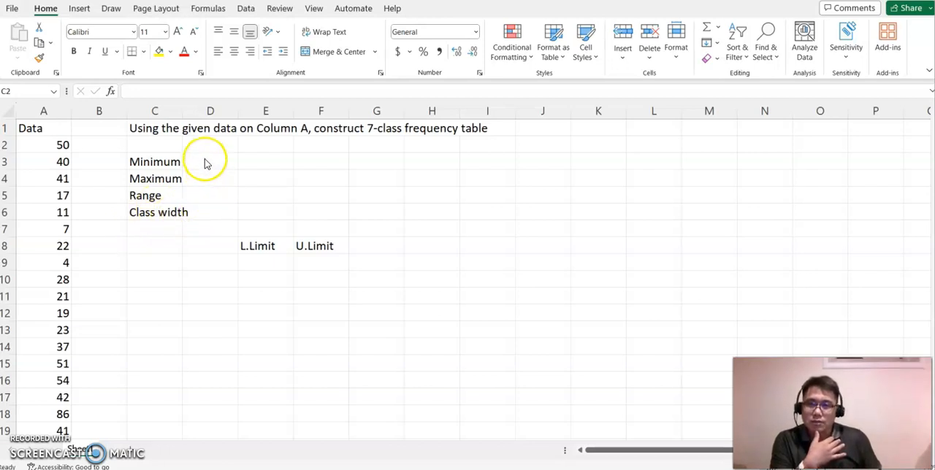
Step: Enter =MIN( over the column A data beside Minimum, giving 4
click(210, 161)
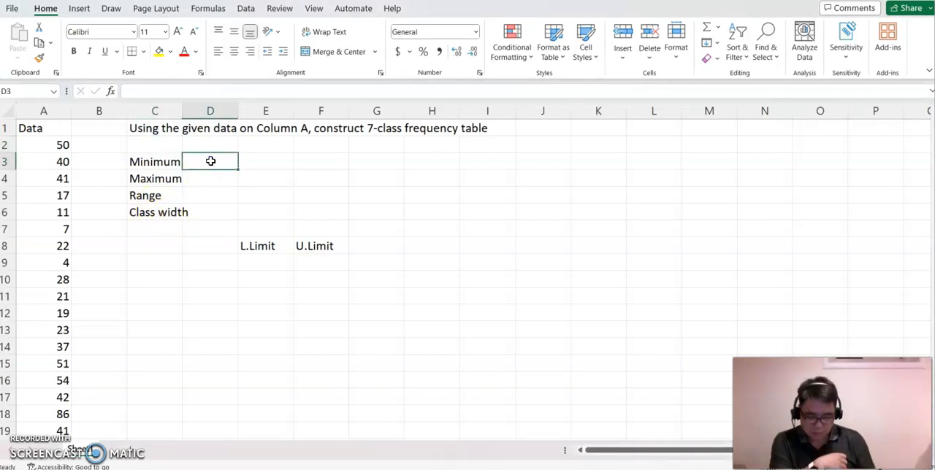
text(=)
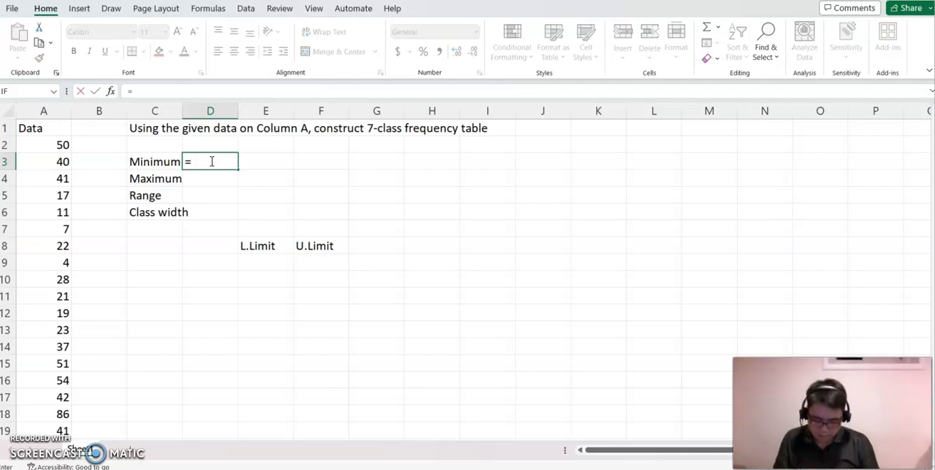
text(min)
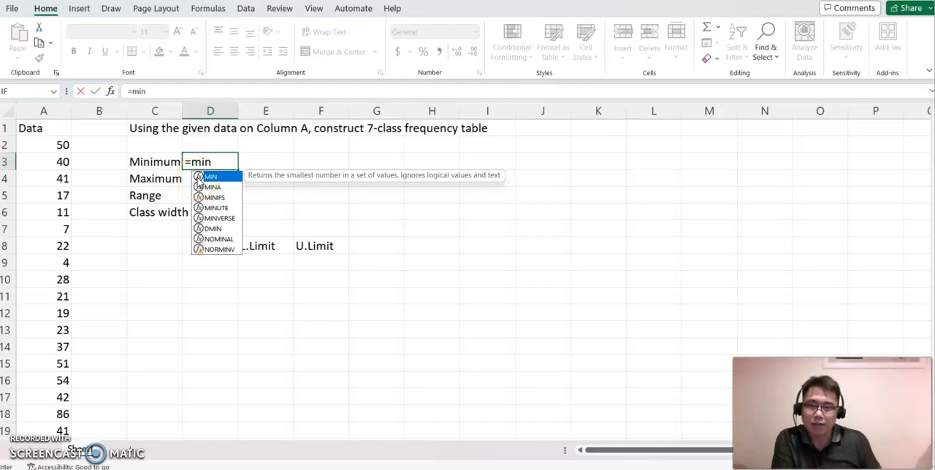
text(()
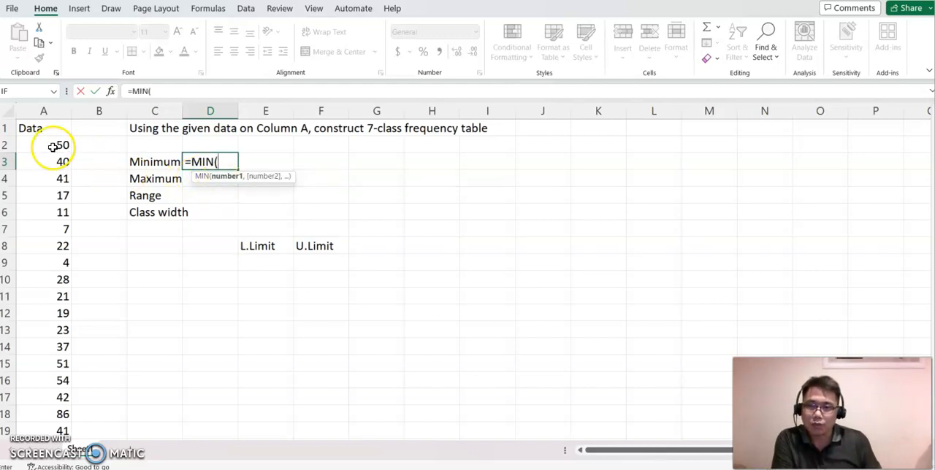
drag(43, 135, 44, 421)
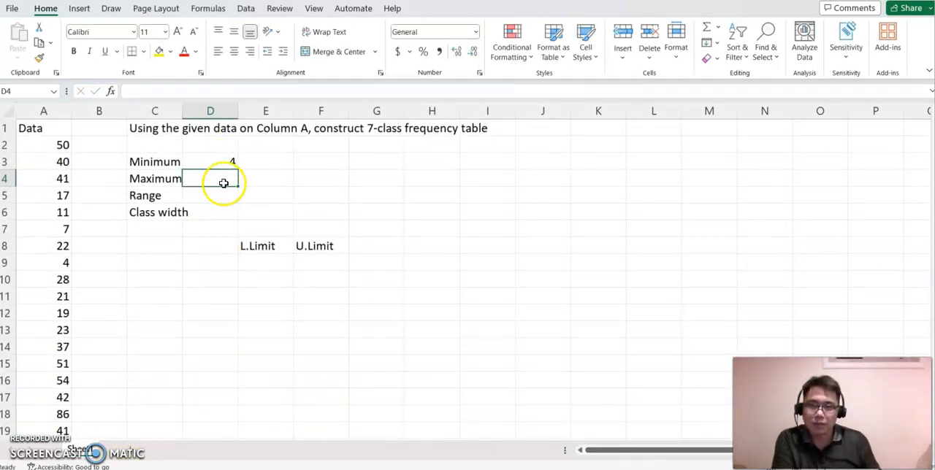
Step: Enter =MAX( over the column A data beside Maximum, giving 86
text(=)
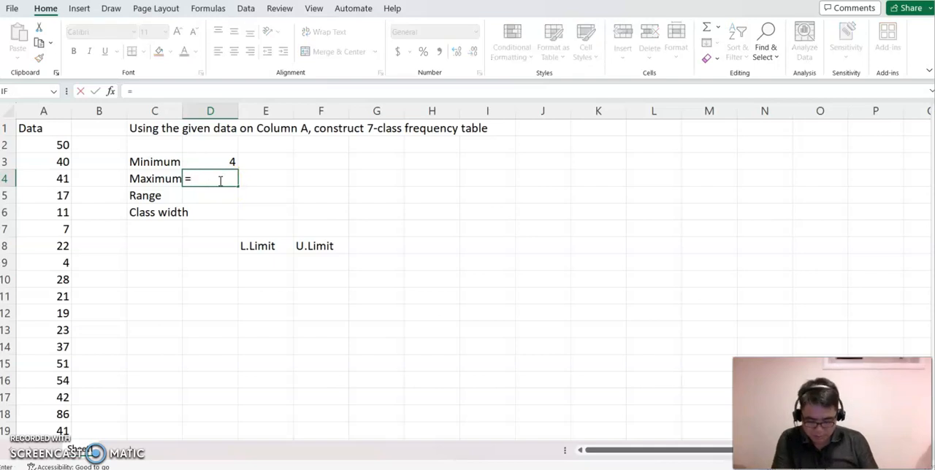
text(max)
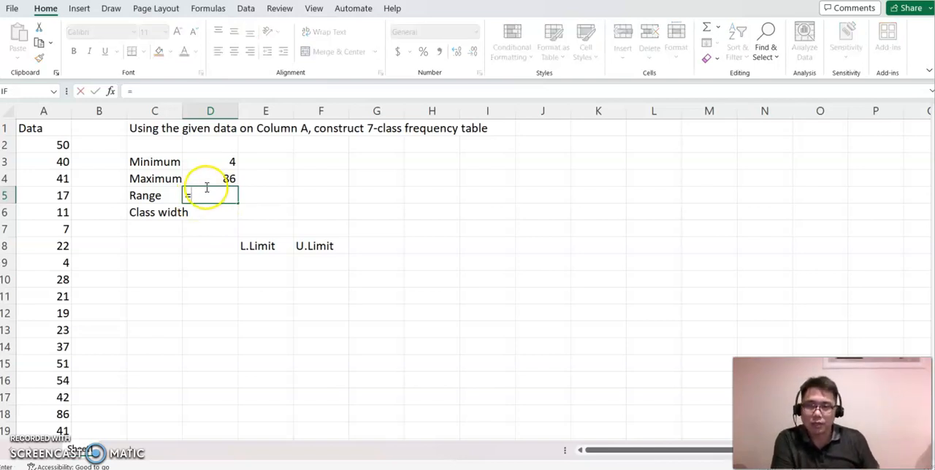
Step: Compute the Range as maximum minus minimum, giving 82
text(=)
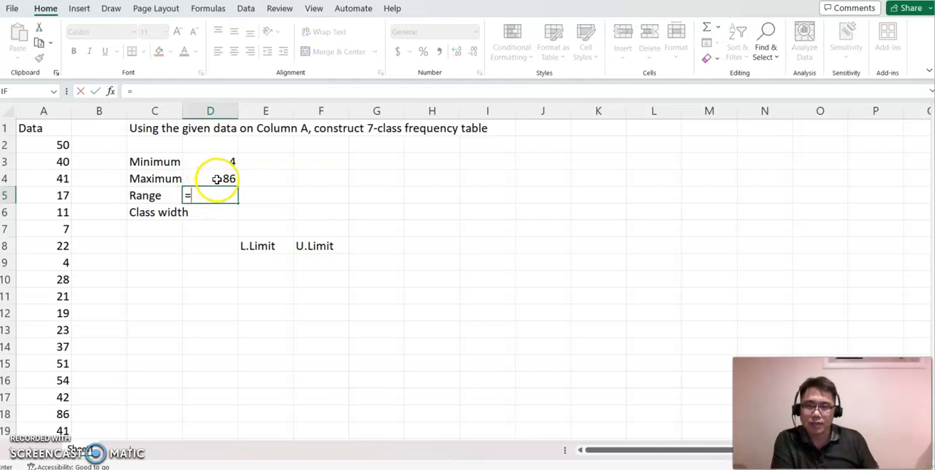
click(210, 178)
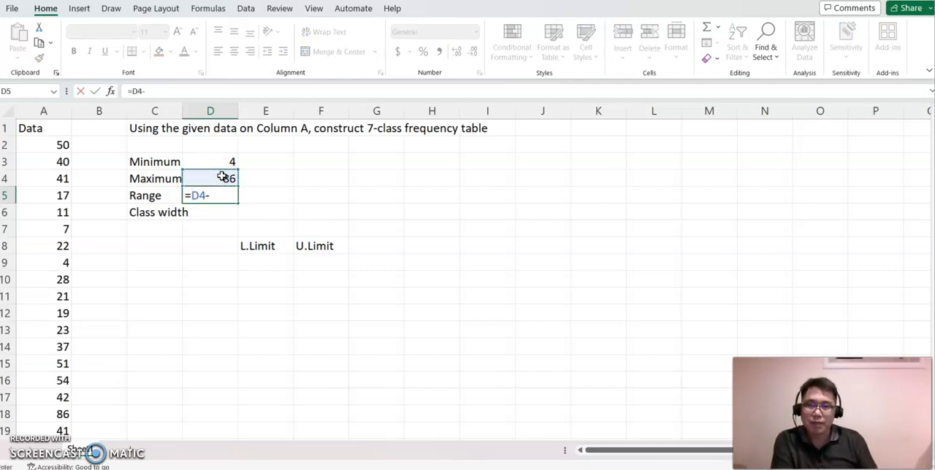
click(211, 161)
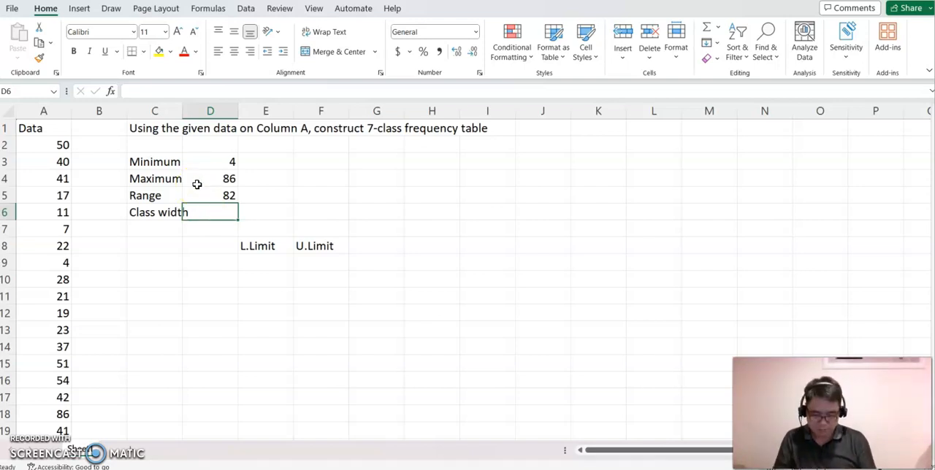
Step: Note 'Range/# of classes', compute range ÷ 7 as 11.7143, and enter 12 as the rounded width
text(=Range/)
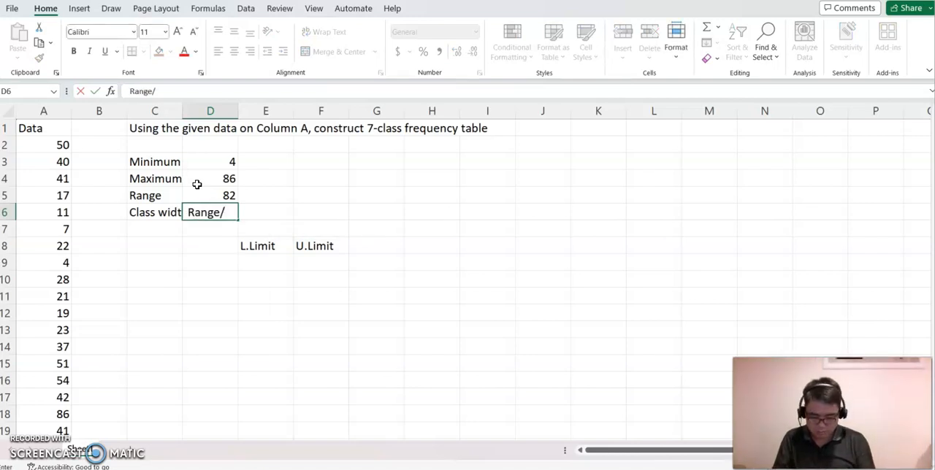
text(# of classes)
click(320, 212)
text(=)
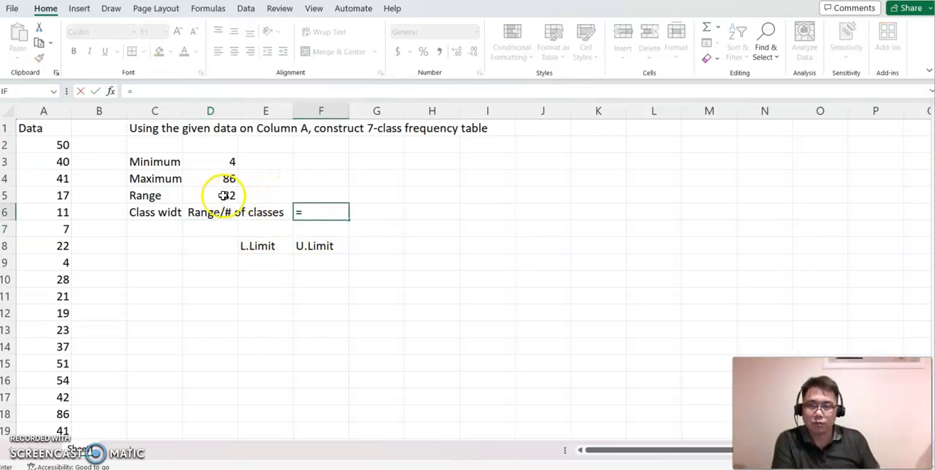
click(210, 196)
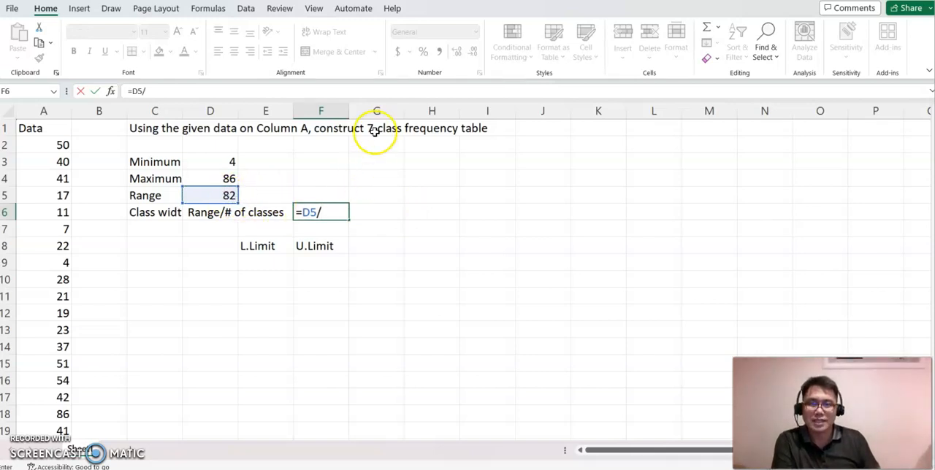
text(7)
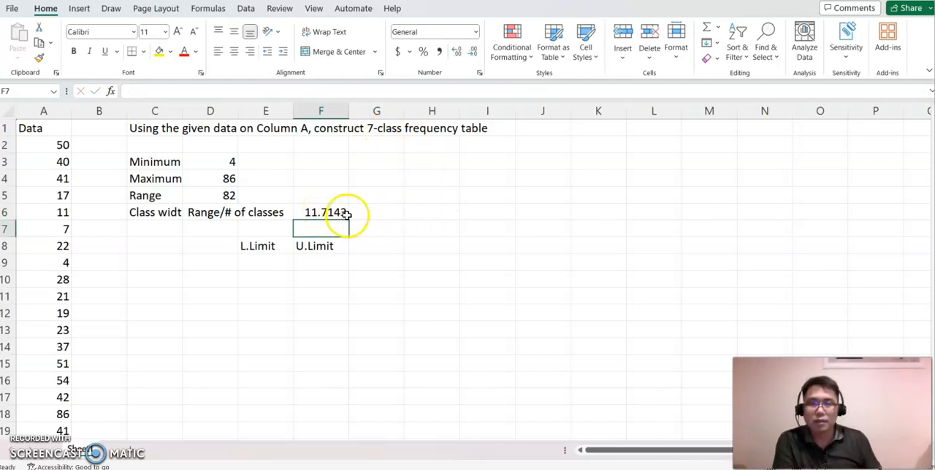
click(377, 212)
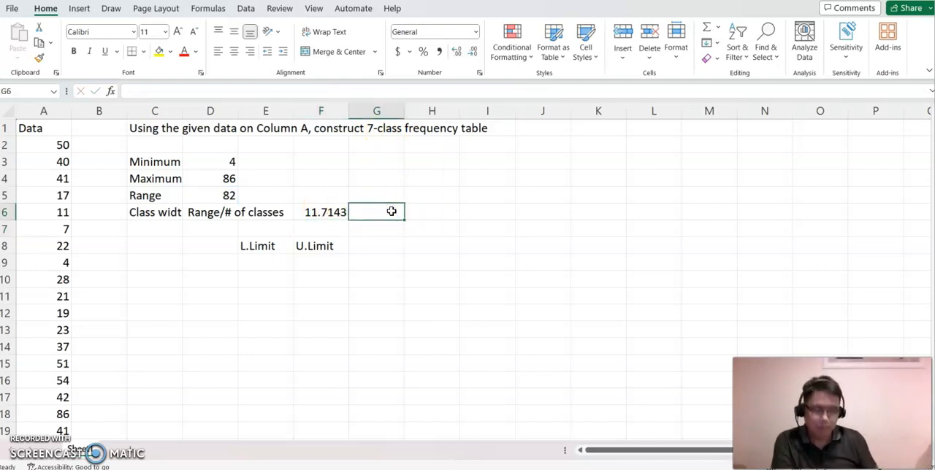
text(12)
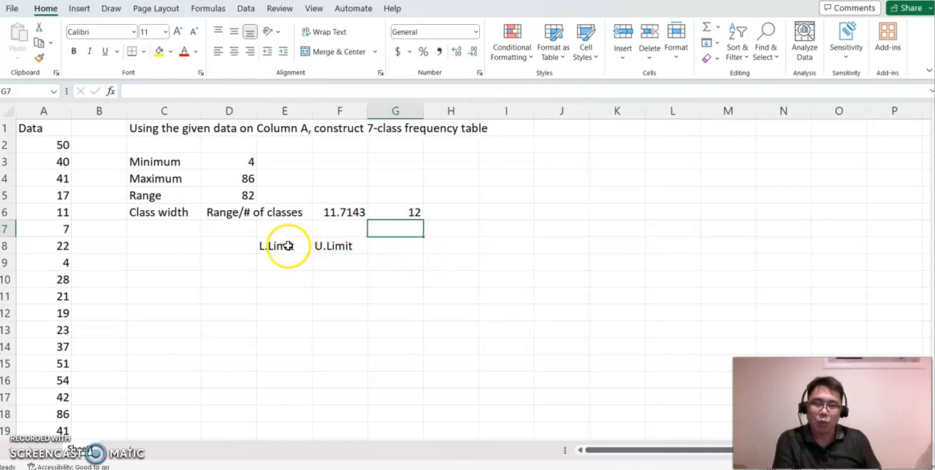
mouse_move(292, 290)
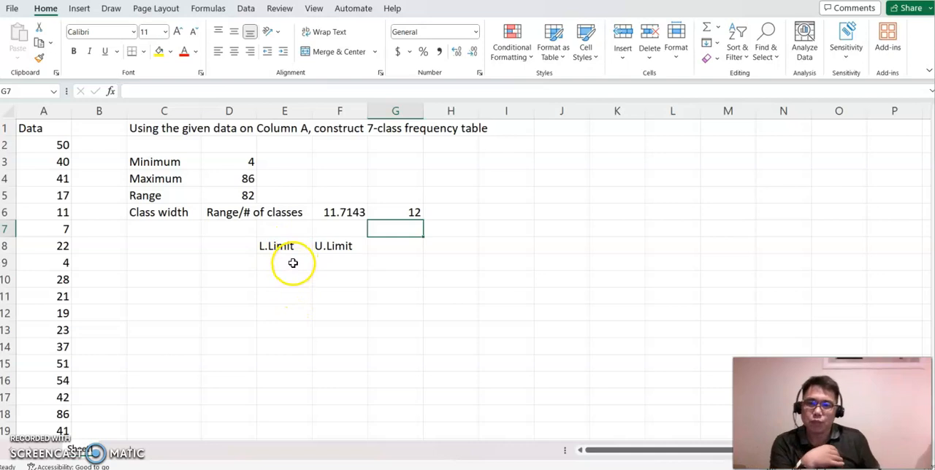
mouse_move(298, 258)
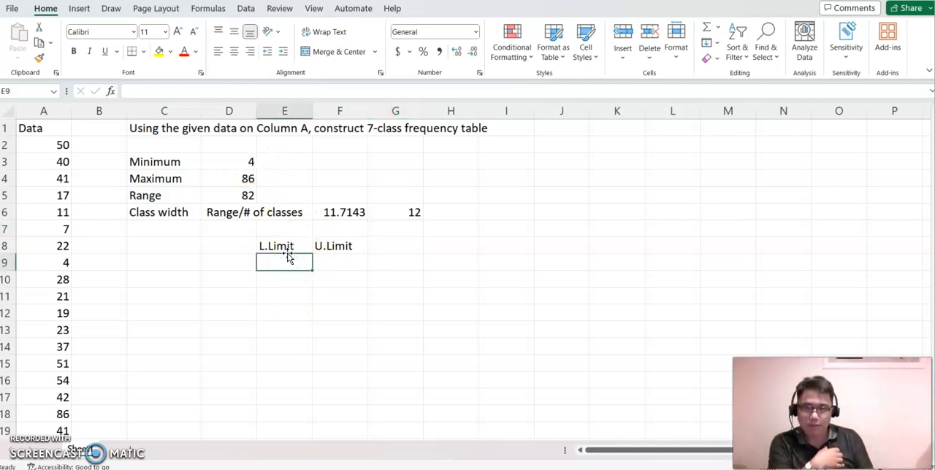
Step: Start the first lower limit under L.Limit as the data minimum, 4
text(=)
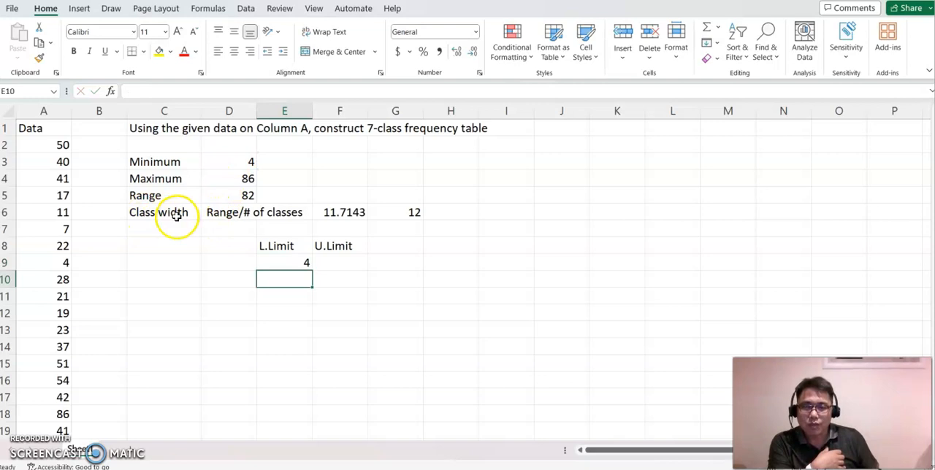
mouse_move(426, 212)
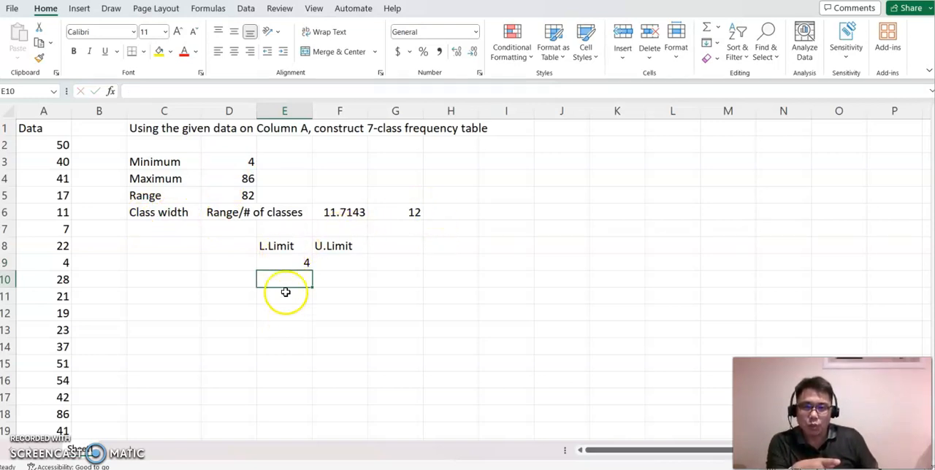
mouse_move(351, 278)
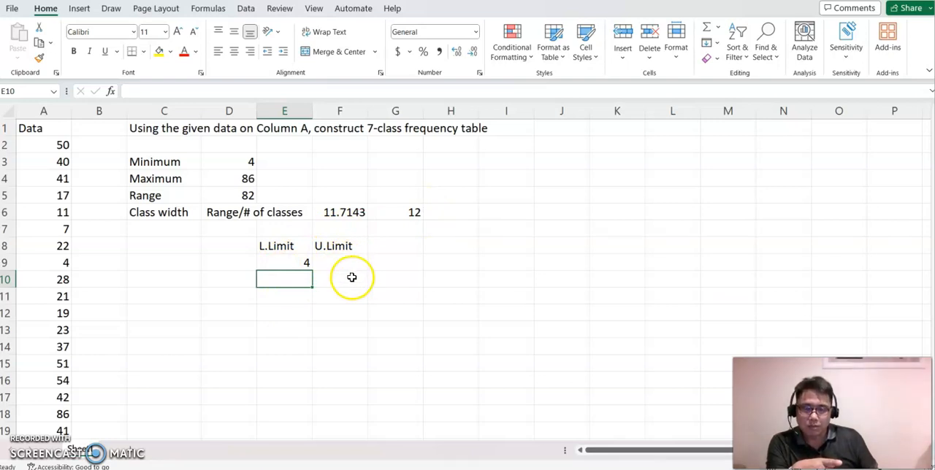
mouse_move(327, 283)
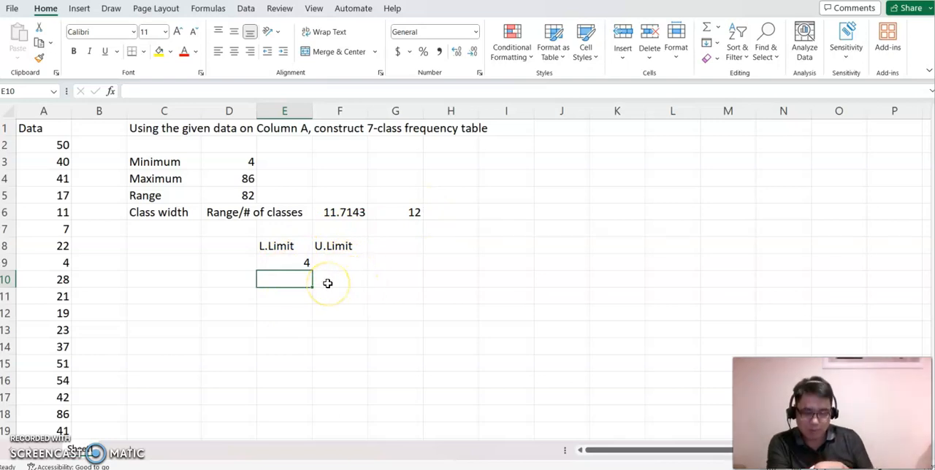
Step: Enter =E9+12 for the second lower limit and fill down through row 15 (16 to 76)
text(=)
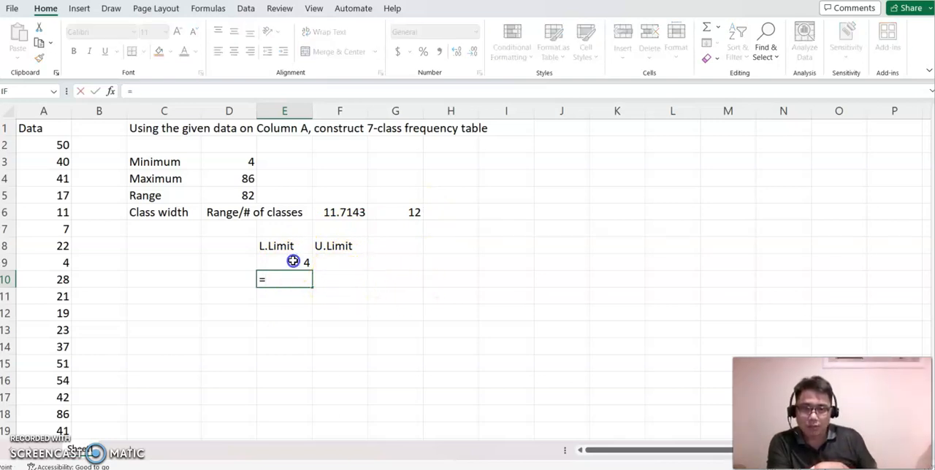
click(284, 263)
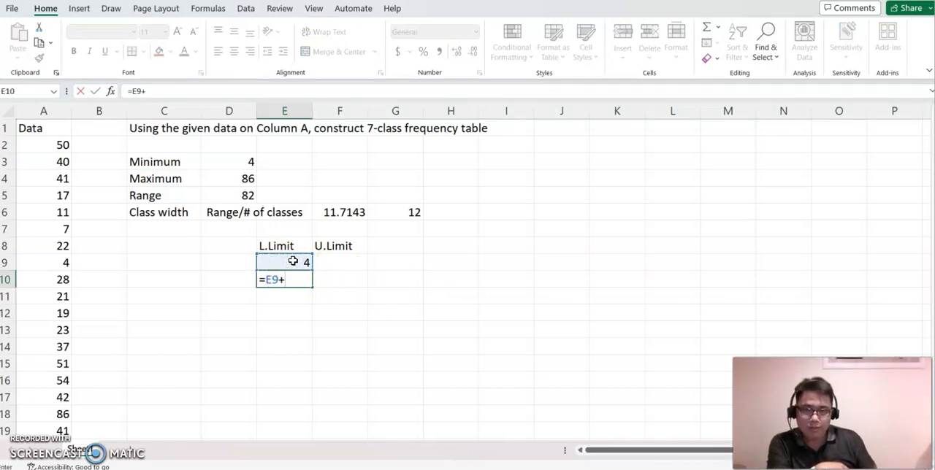
mouse_move(437, 198)
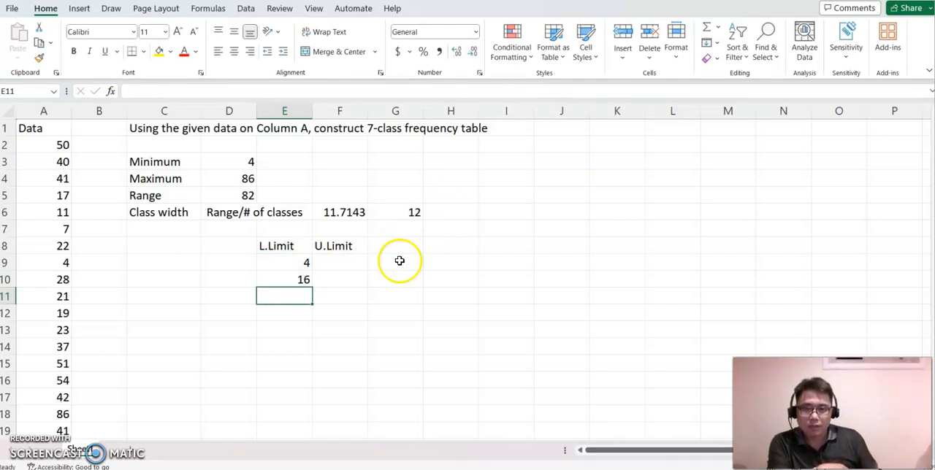
click(284, 279)
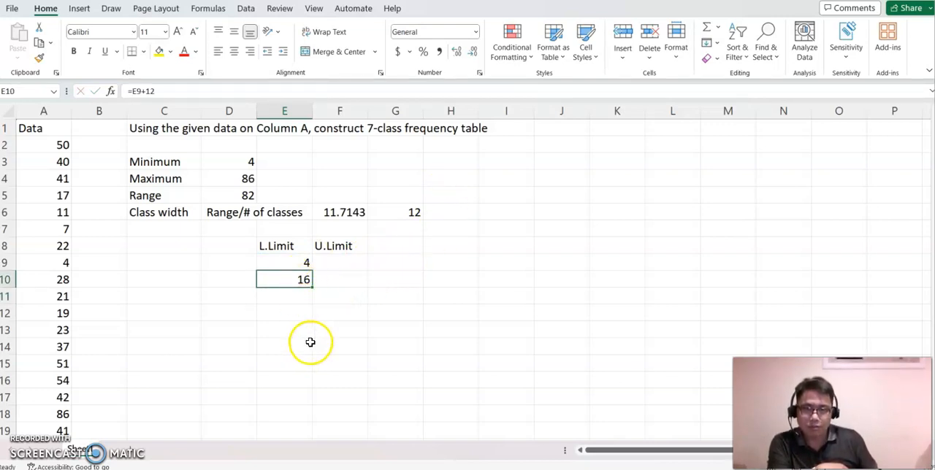
mouse_move(418, 288)
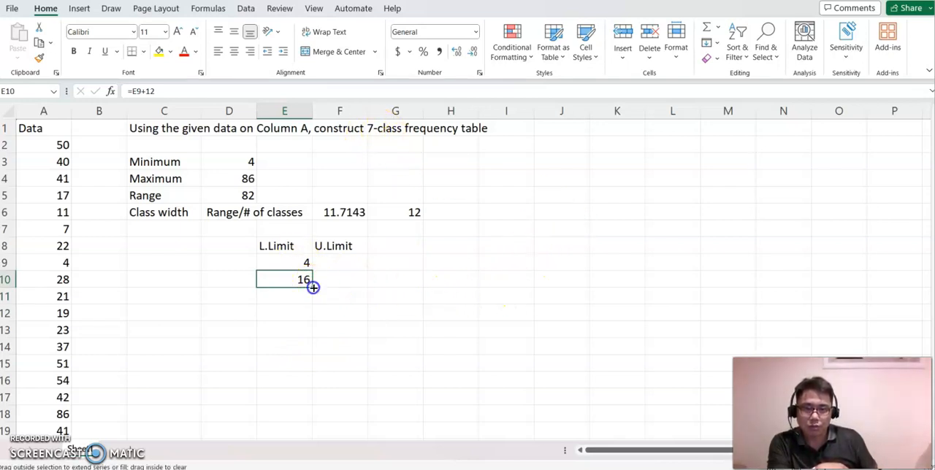
drag(312, 286, 310, 356)
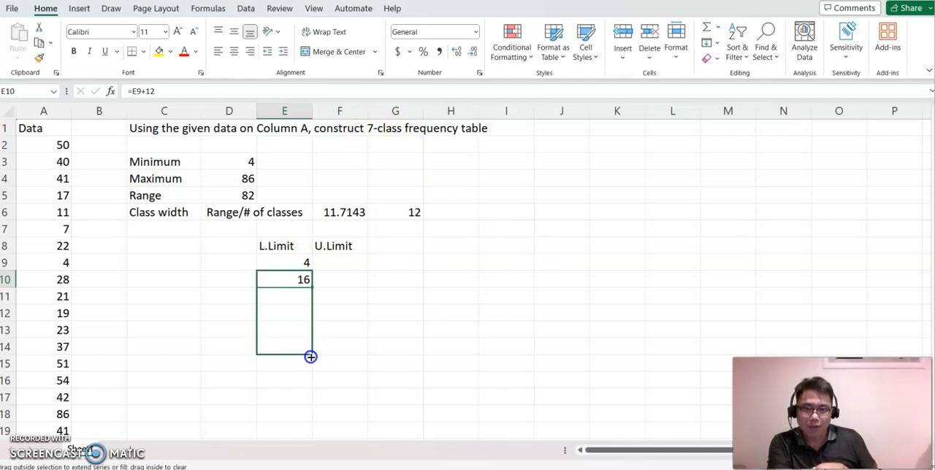
drag(310, 280, 285, 363)
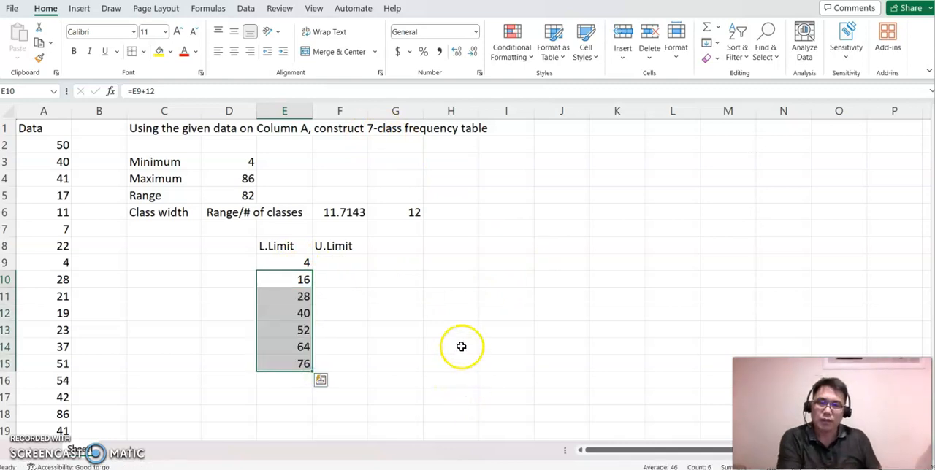
Step: Enter the first upper limit as next lower limit minus 1 (15) and fill down to 63
click(339, 263)
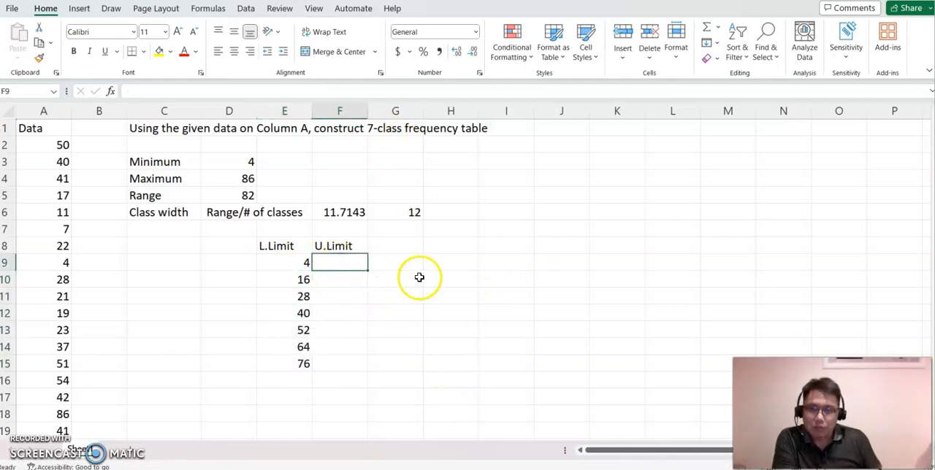
mouse_move(429, 270)
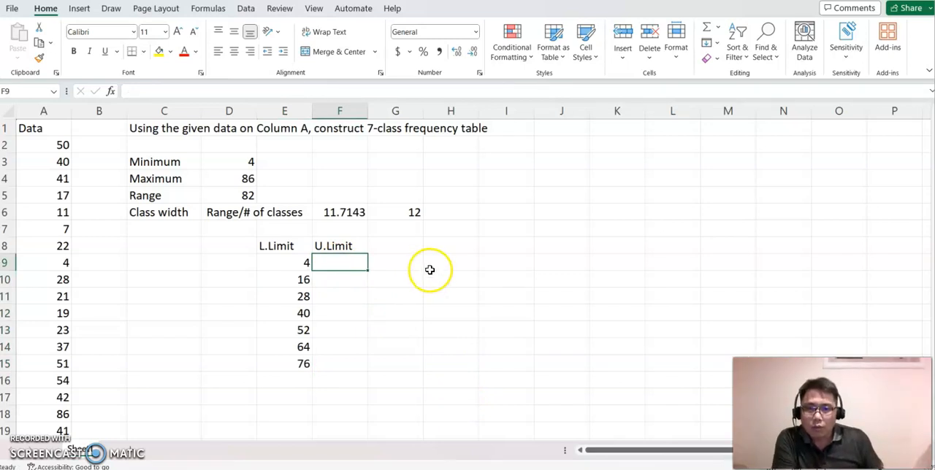
mouse_move(347, 292)
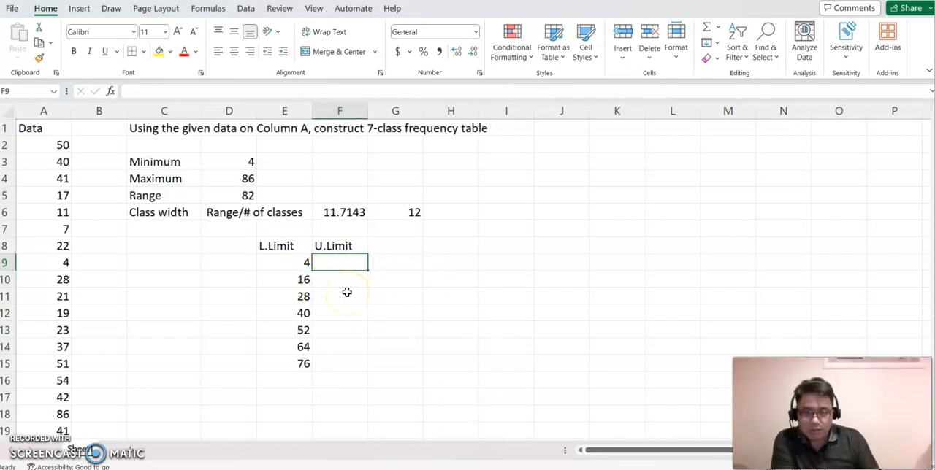
text(=)
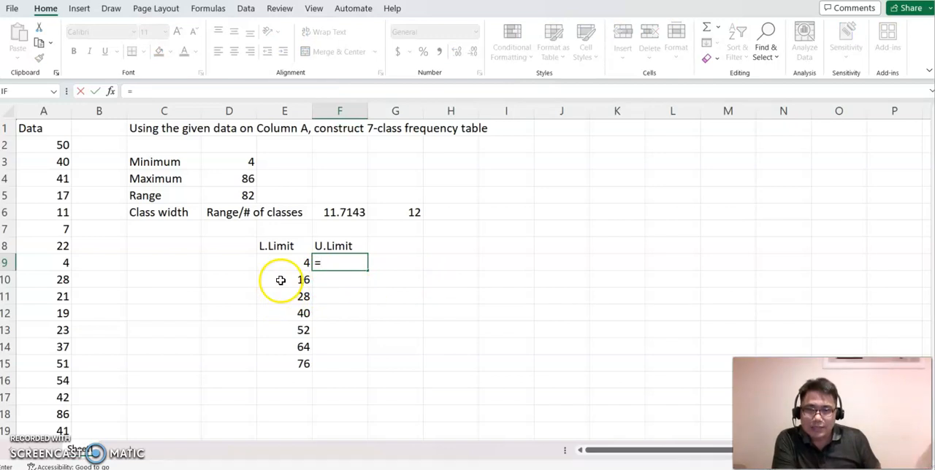
click(283, 281)
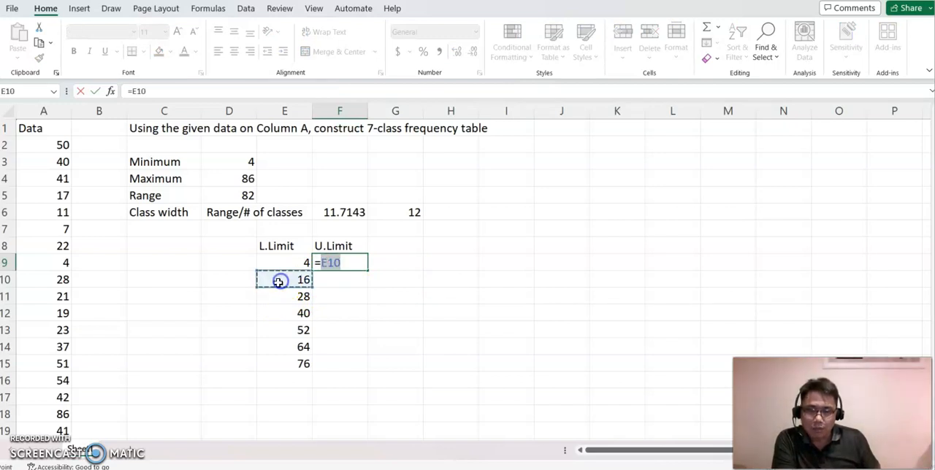
key(enter)
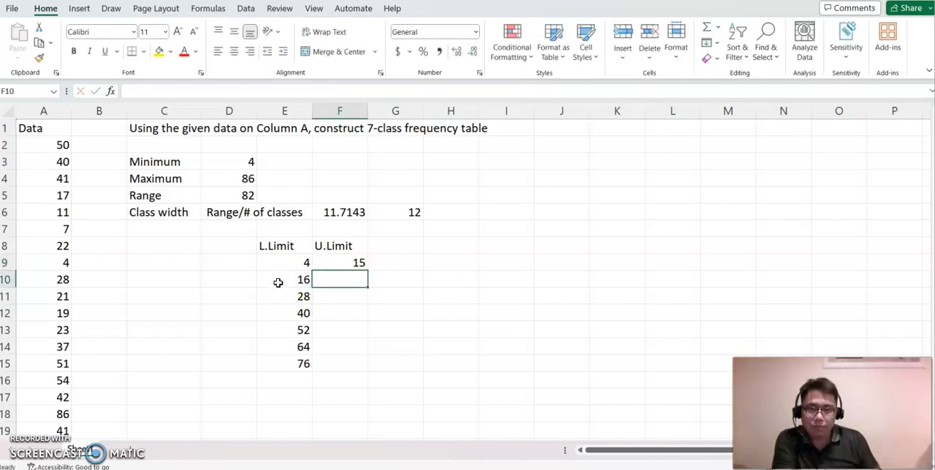
click(359, 263)
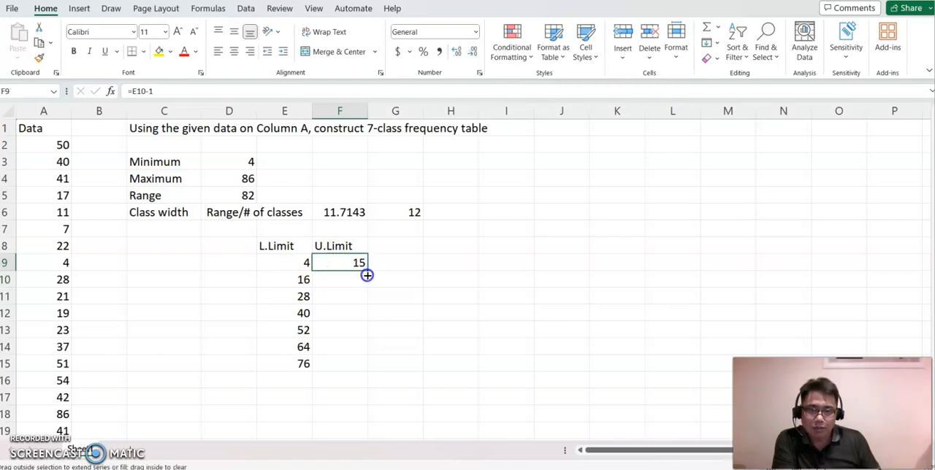
drag(368, 275, 362, 348)
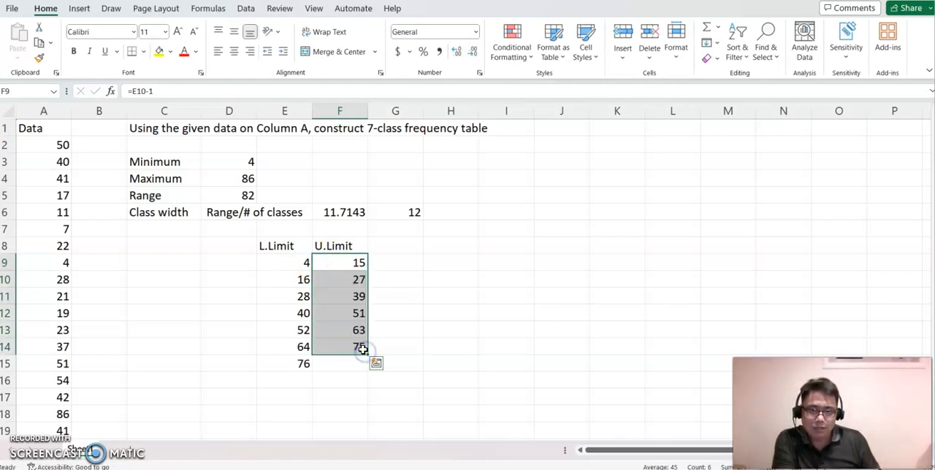
Step: Extend the upper-limit formula from 75 down to row 15, which shows -1
click(394, 346)
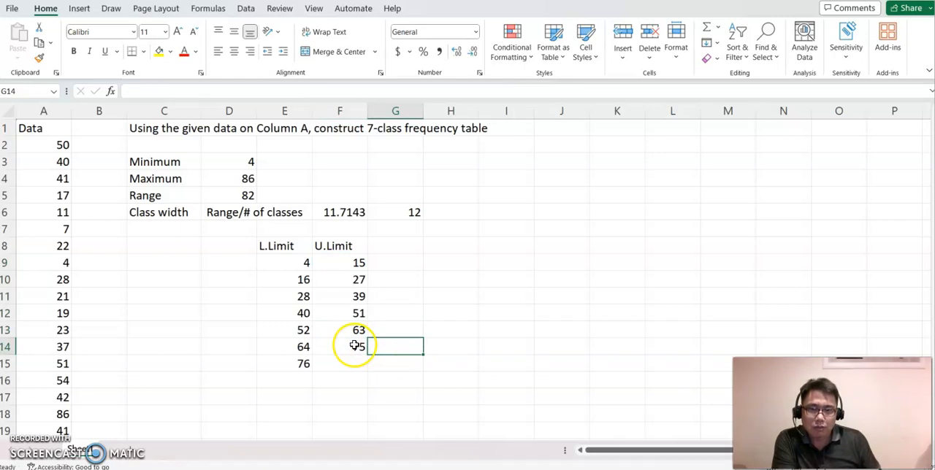
click(339, 346)
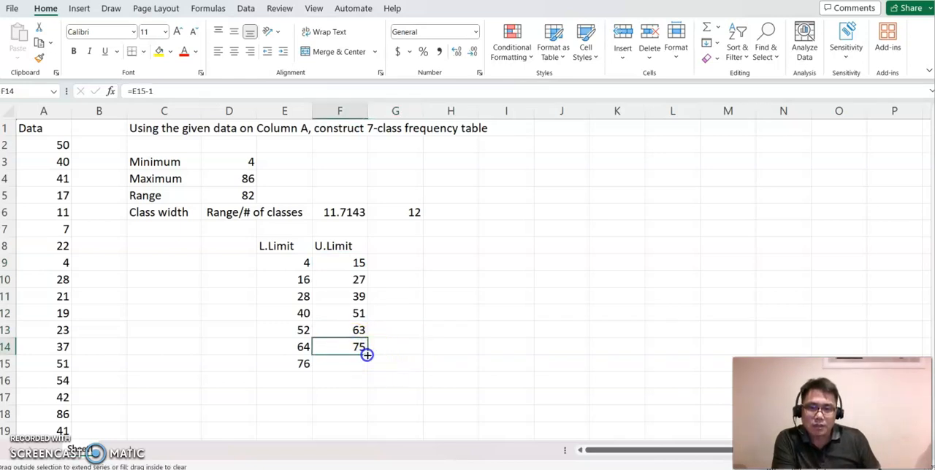
drag(366, 356, 358, 364)
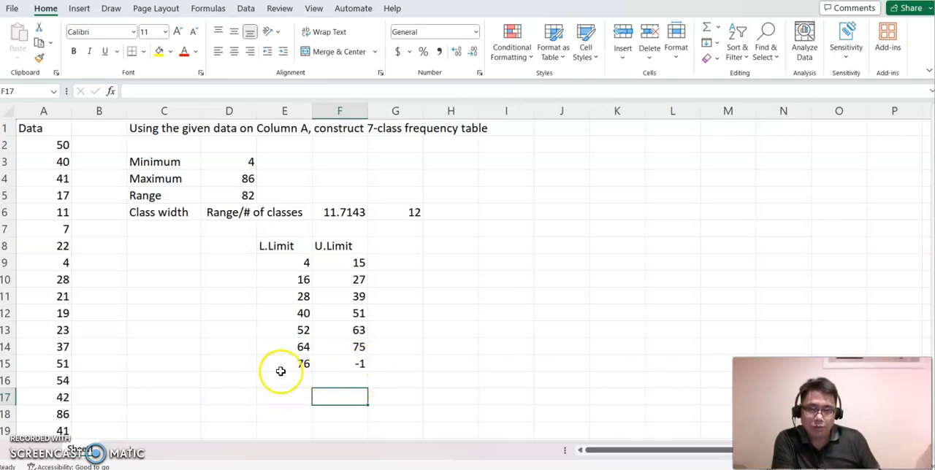
mouse_move(295, 380)
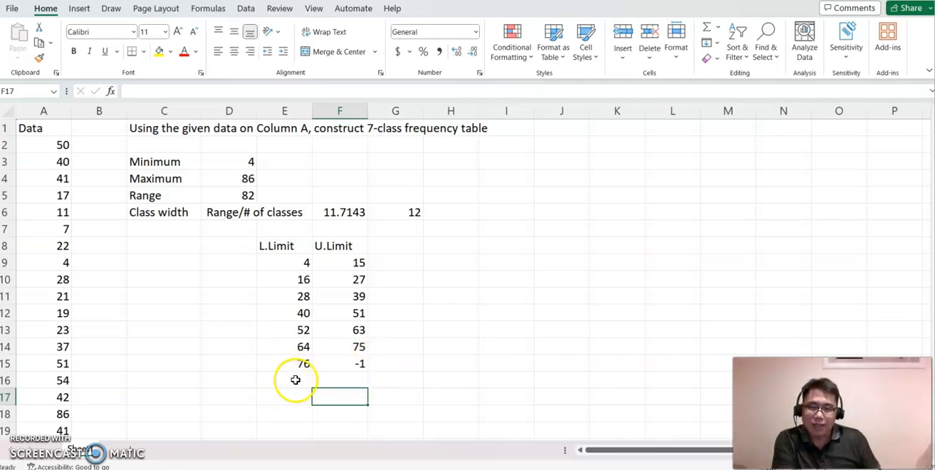
mouse_move(295, 387)
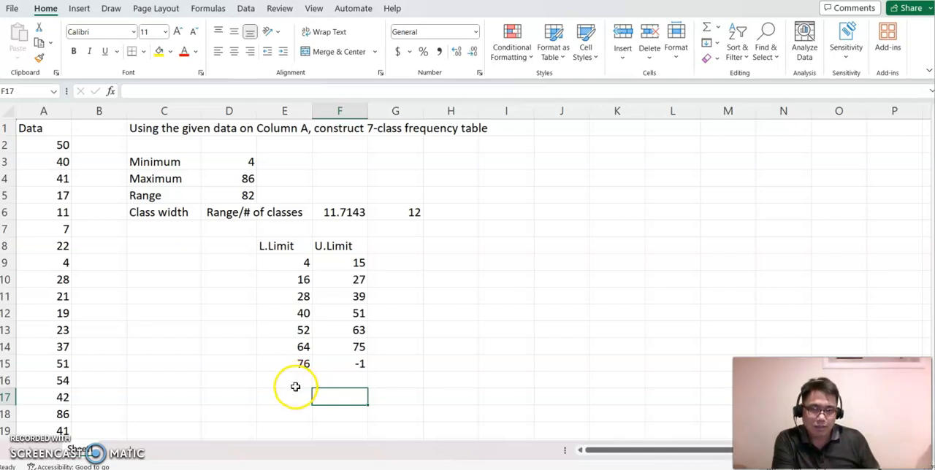
Step: Replace the last upper limit with =F14+12, giving 87 beside 76
click(339, 364)
text(=)
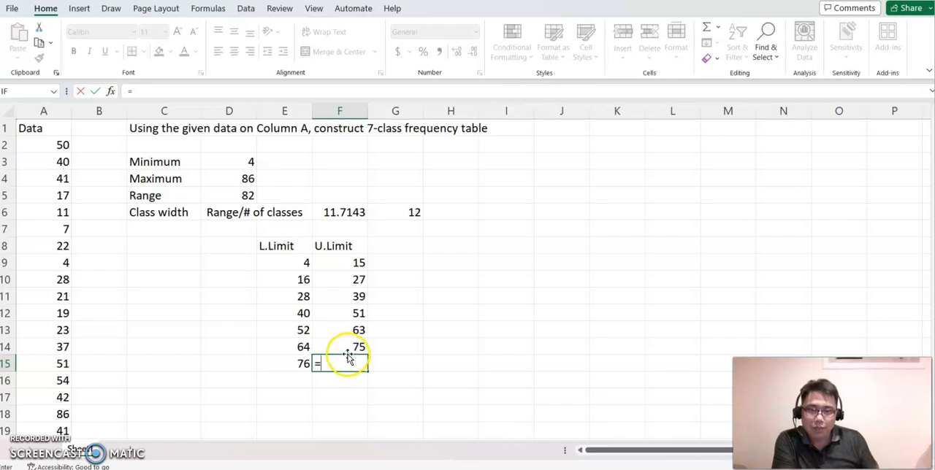
text(F14+12)
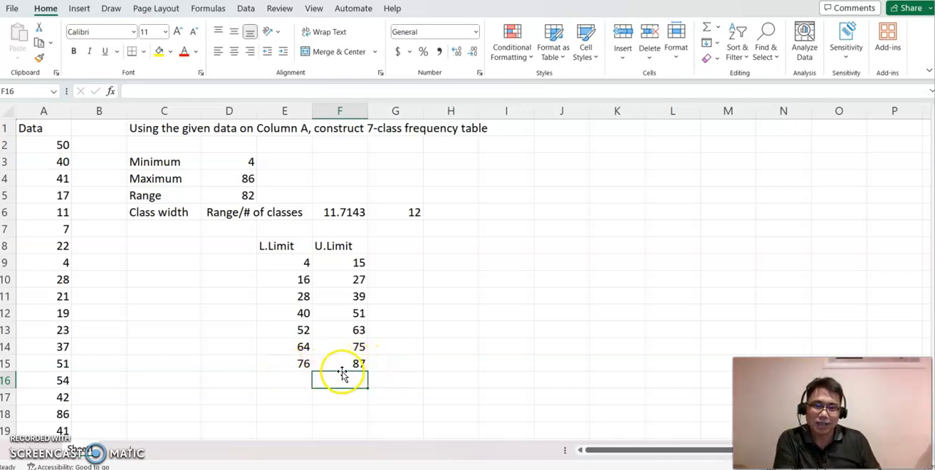
mouse_move(357, 268)
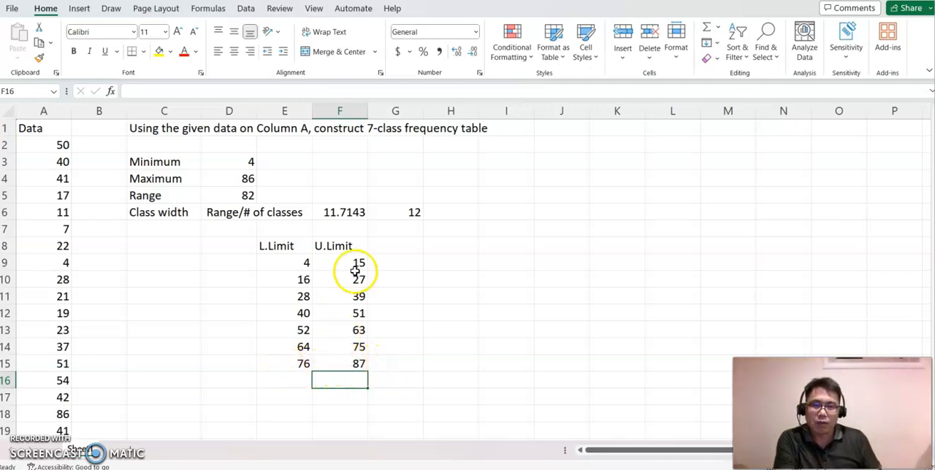
mouse_move(330, 275)
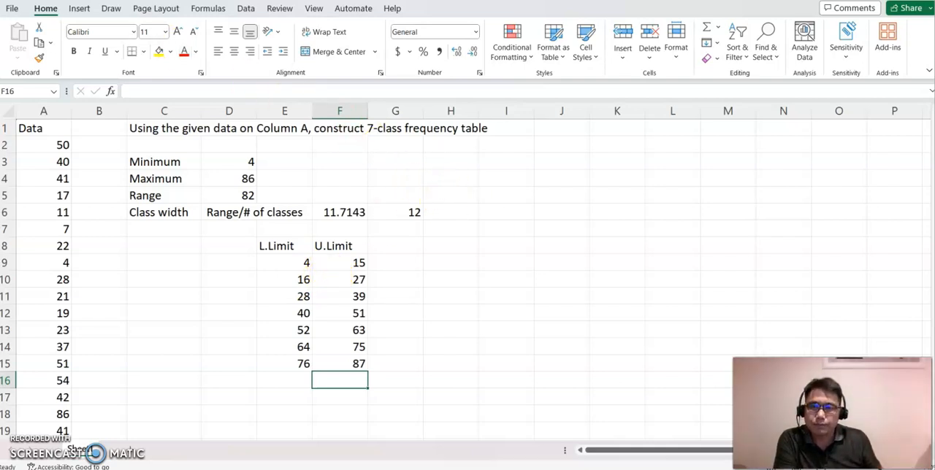
Step: Start the Histogram tool from Data Analysis
click(246, 9)
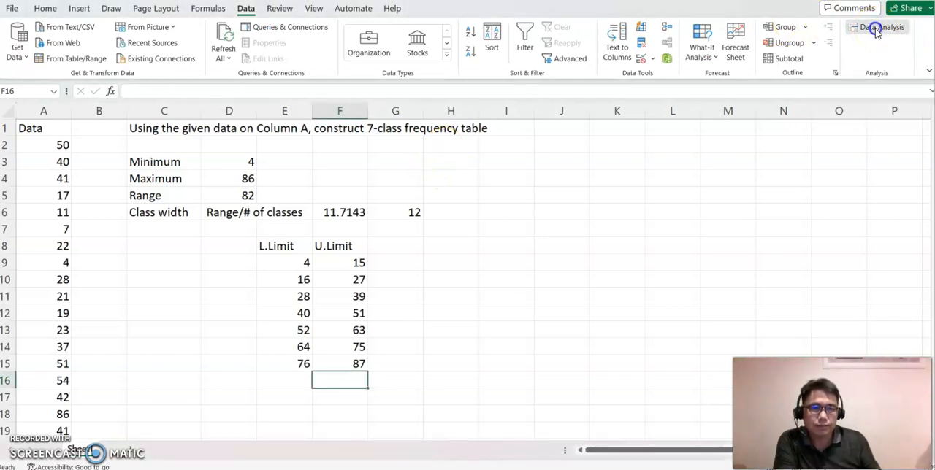
click(881, 26)
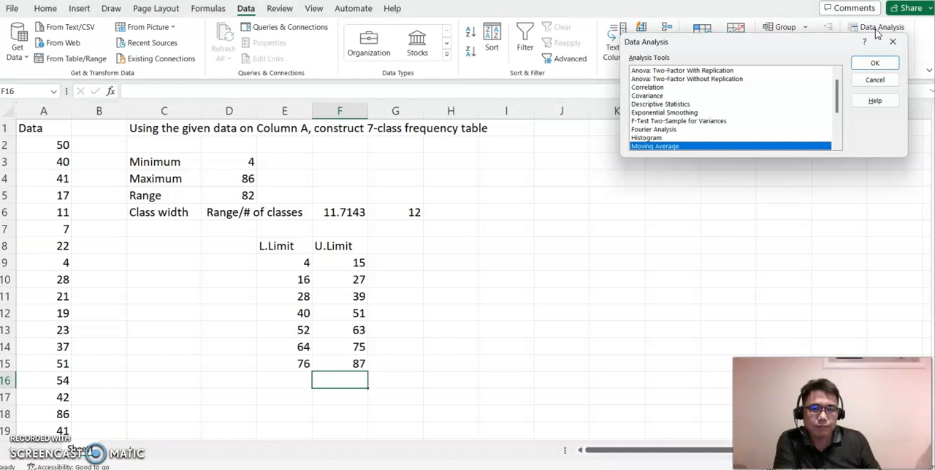
click(645, 137)
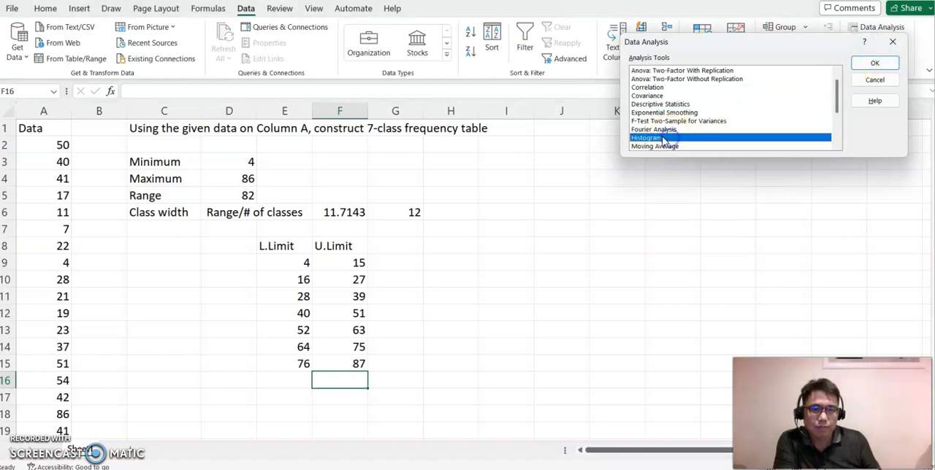
click(873, 62)
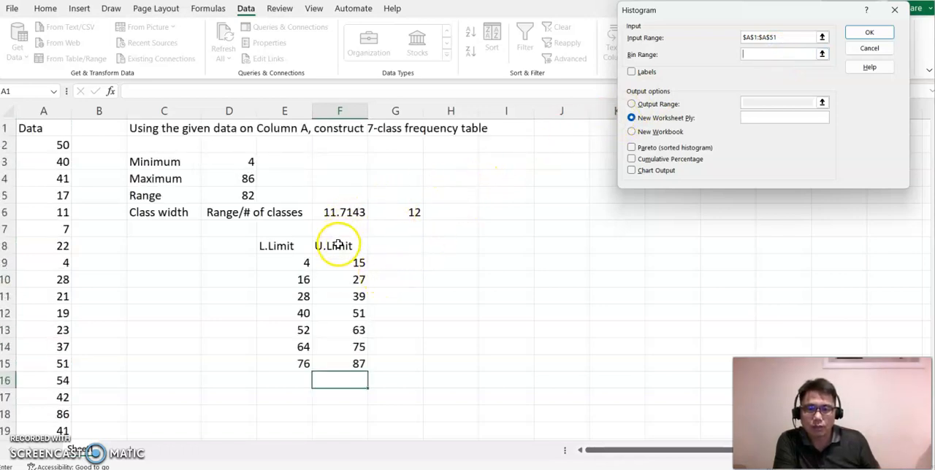
Step: Set the U.Limit cells as bins, include labels, and output to this sheet at G8
drag(333, 245, 338, 380)
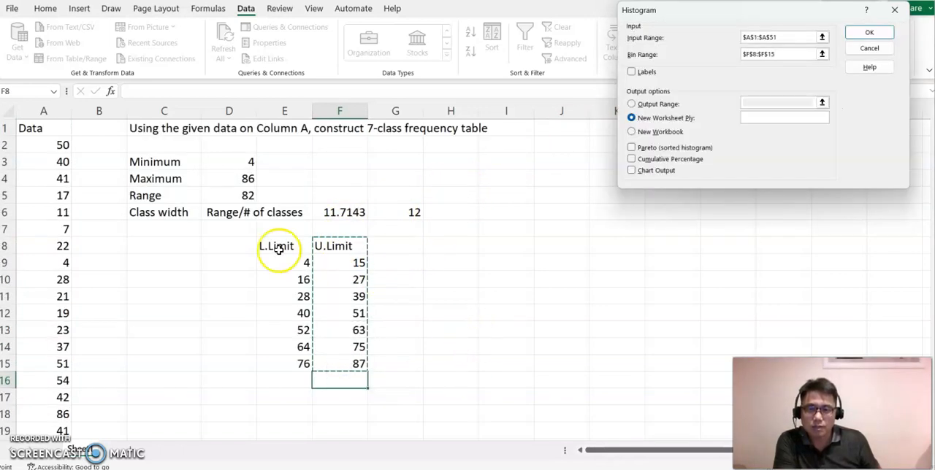
mouse_move(561, 169)
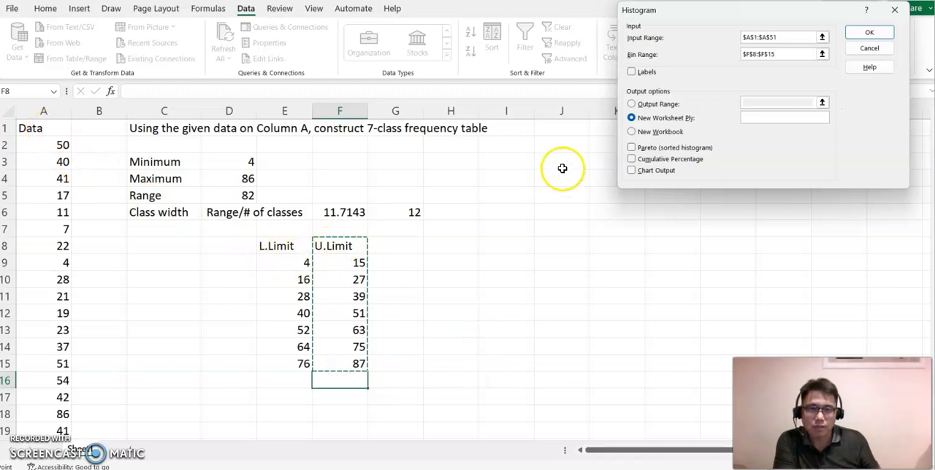
click(631, 70)
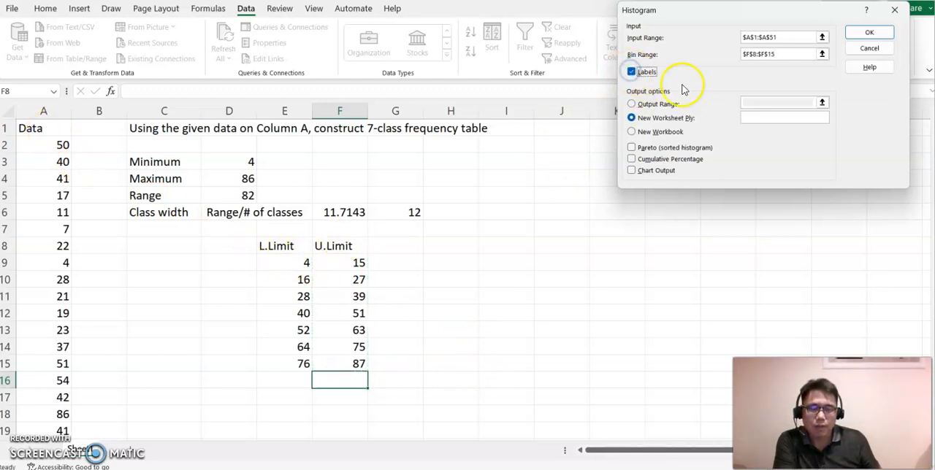
click(631, 104)
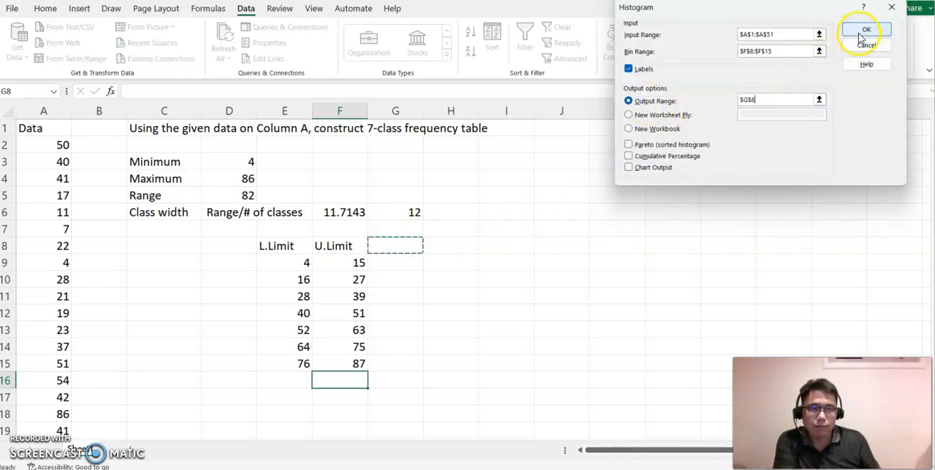
Step: Run the histogram for frequencies 4, 8, 14, 8, 8, 4, 4 and select the output to move it left
click(866, 29)
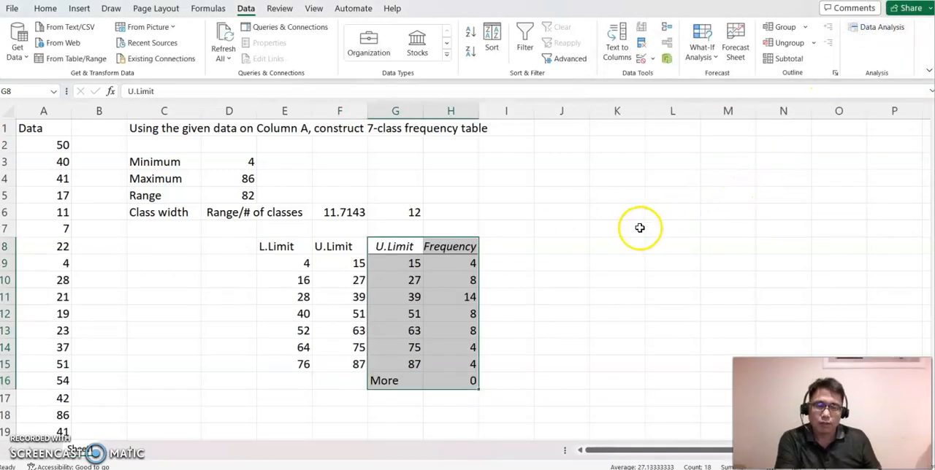
click(616, 228)
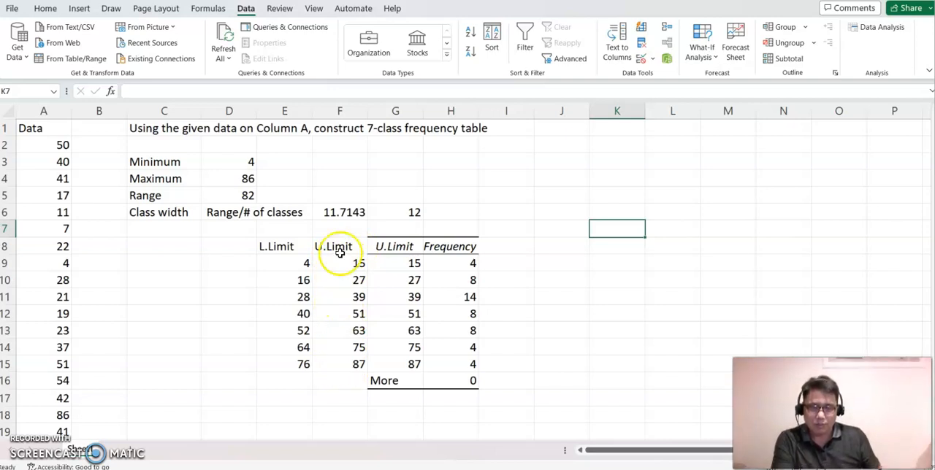
click(394, 245)
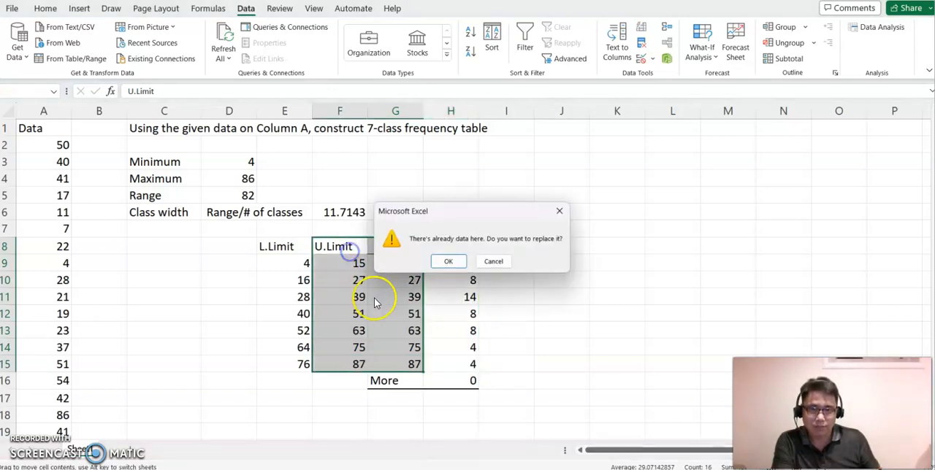
Step: Confirm replacing the upper limits and select G16 to total the frequencies from the Home ribbon
click(449, 262)
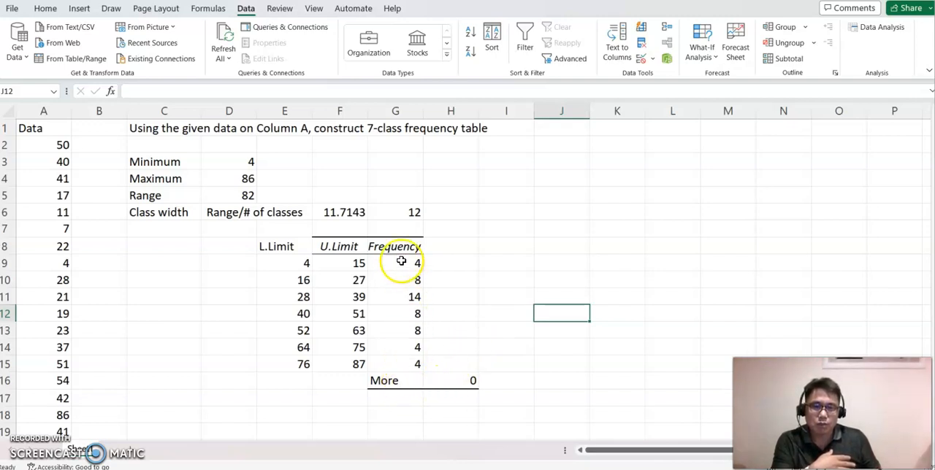
click(395, 380)
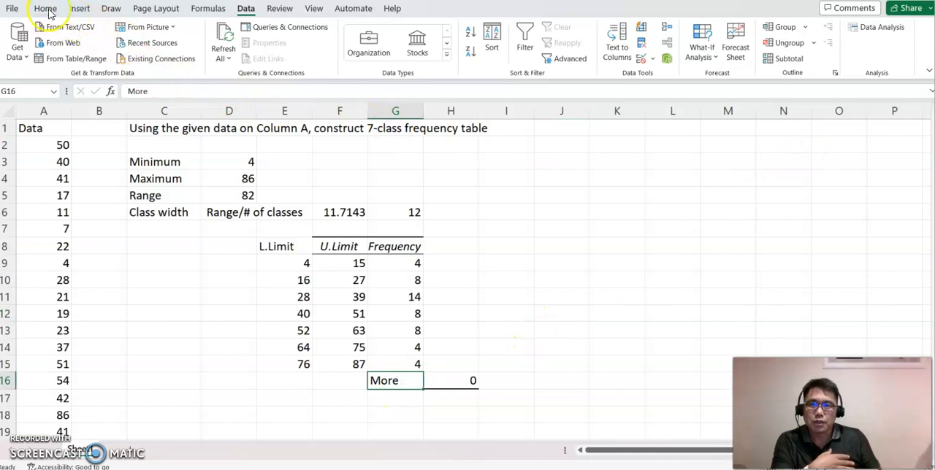
click(44, 9)
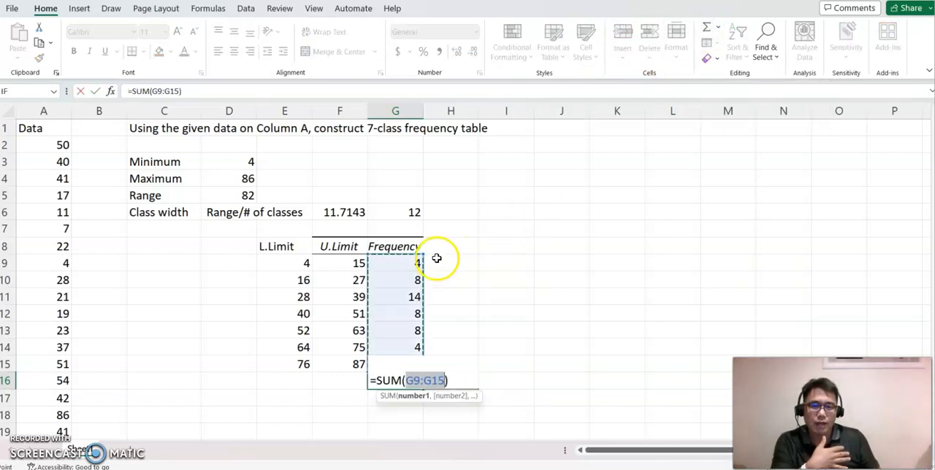
Step: Enter =SUM(G9:G15) in G16, totalling the seven frequencies to 50
key(Enter)
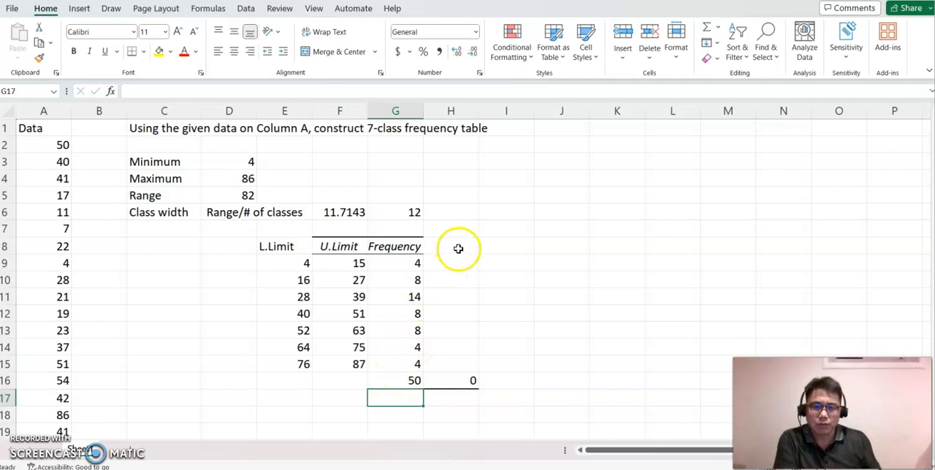
Step: Add a Midpoint column averaging each class's limits, giving 9.5 through 81.5 for the seven classes
text(Mi)
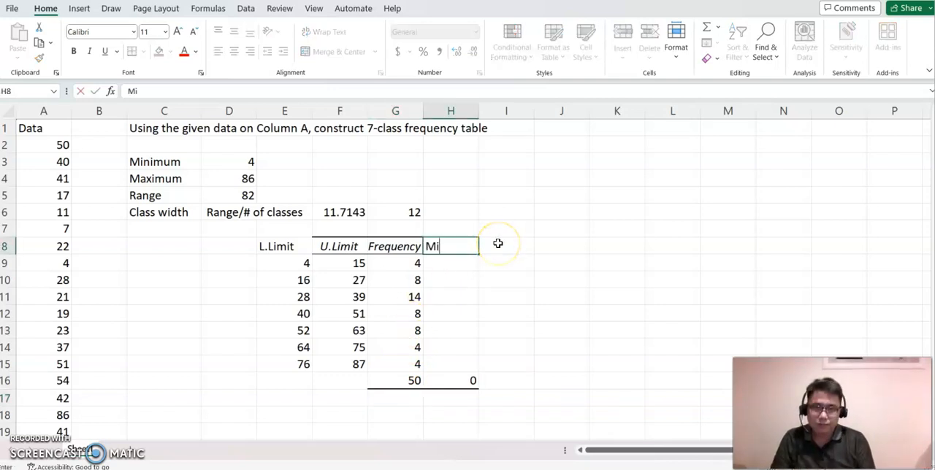
text(dpoint)
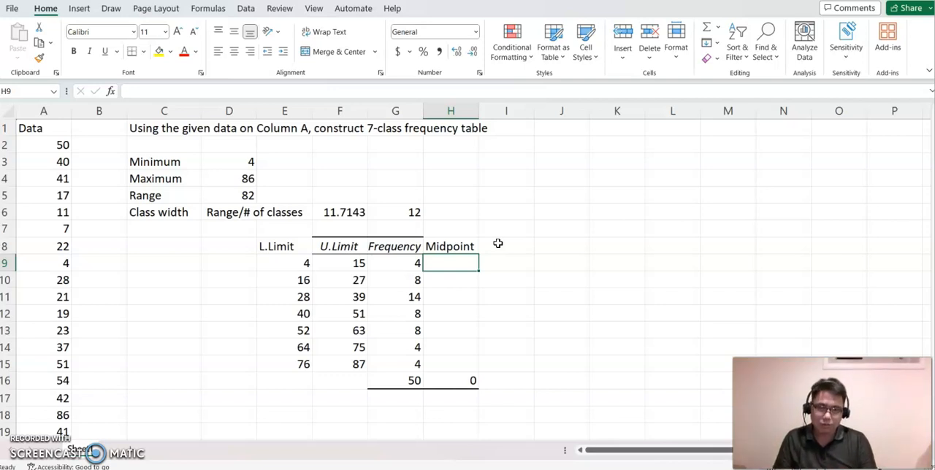
text(=)
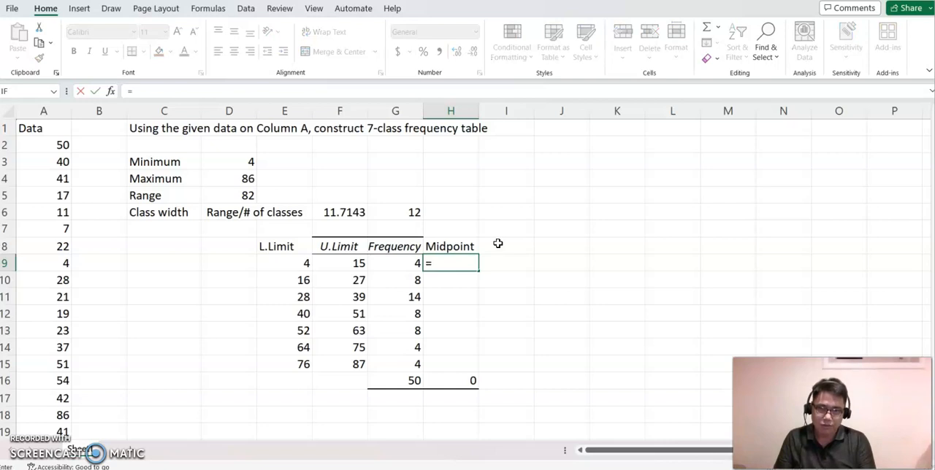
text(avera)
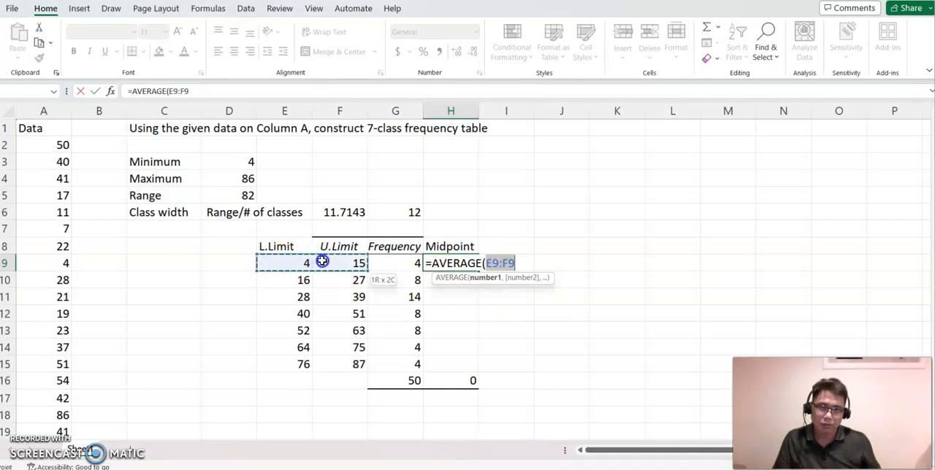
key(enter)
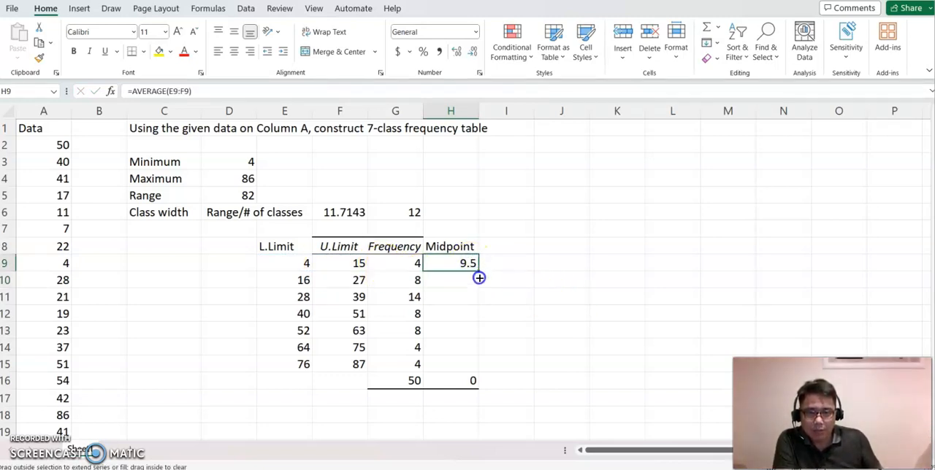
drag(479, 278, 473, 366)
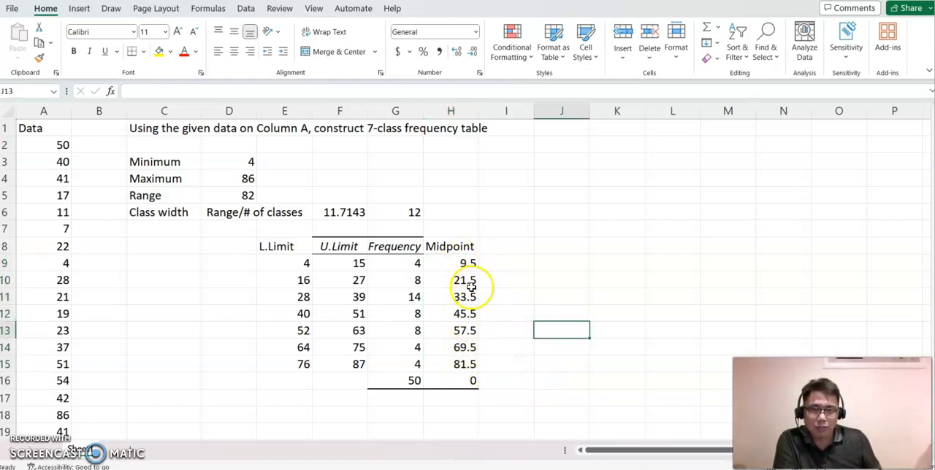
mouse_move(501, 392)
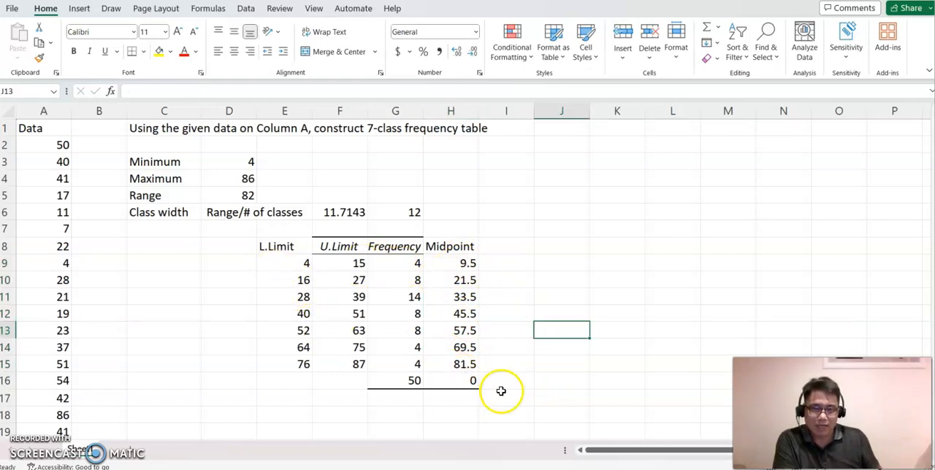
mouse_move(514, 316)
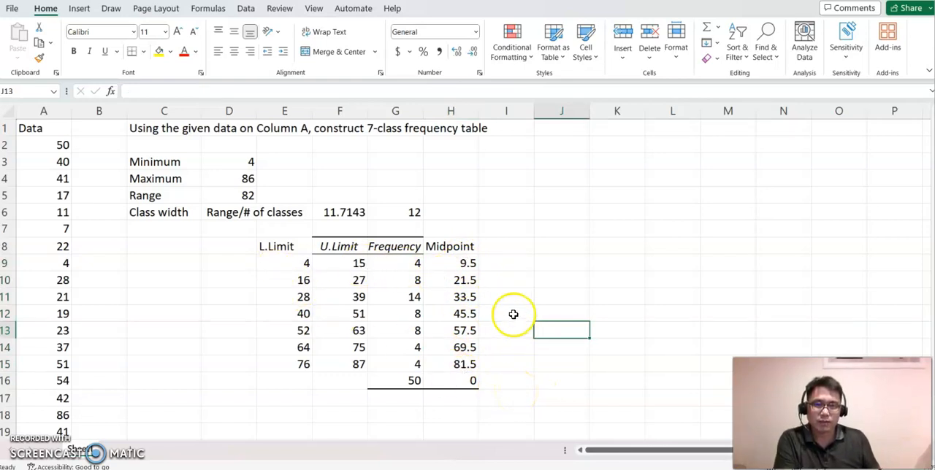
Step: Add a Relative f column with =G9/50 filled down, giving 0.08, 0.16, 0.28, 0.16, 0.16, 0.08, 0.08
click(505, 246)
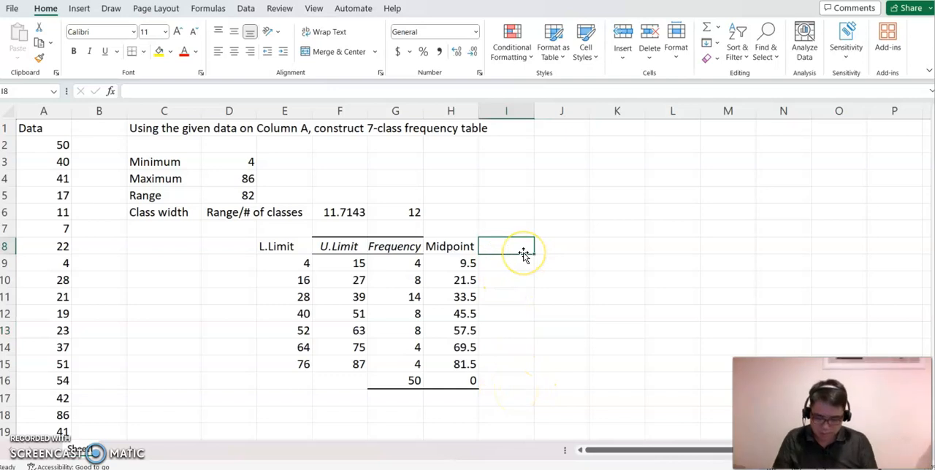
text(Relative f)
click(507, 263)
text(=)
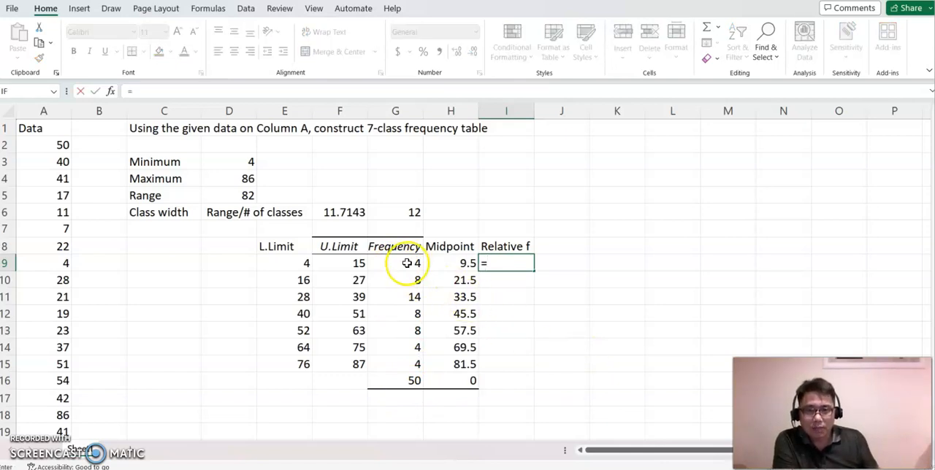
click(395, 263)
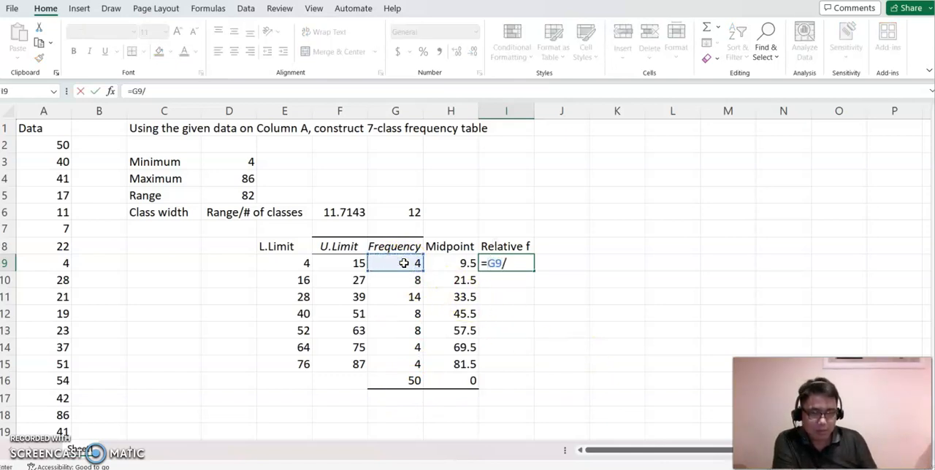
text(50)
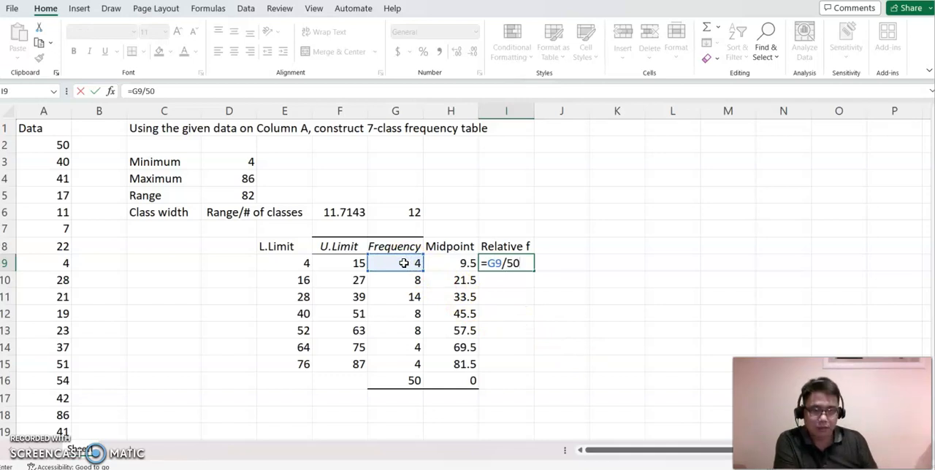
key(enter)
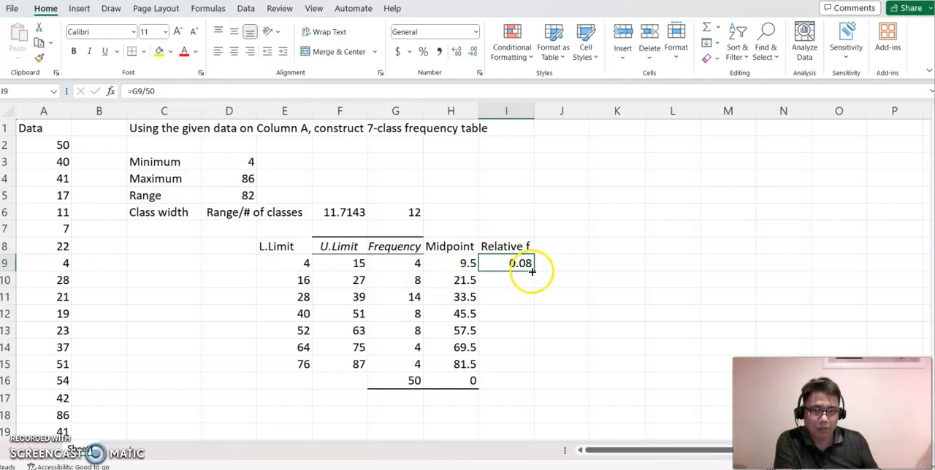
drag(532, 269, 527, 322)
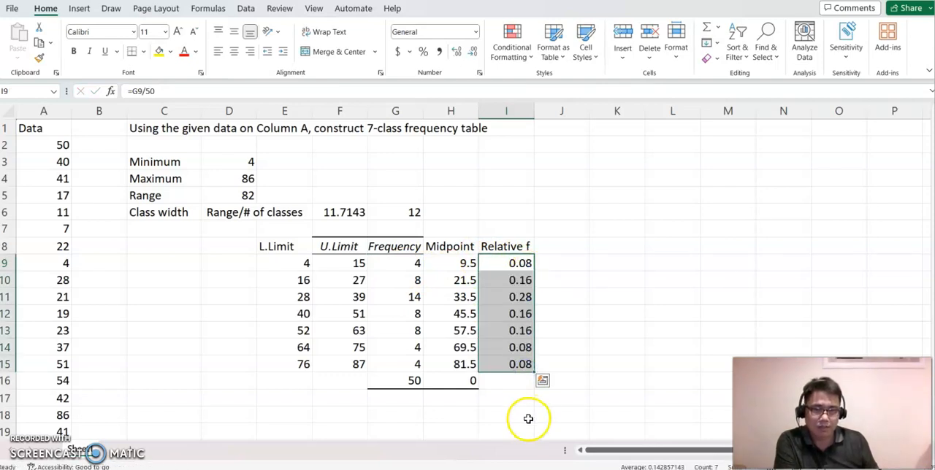
click(506, 380)
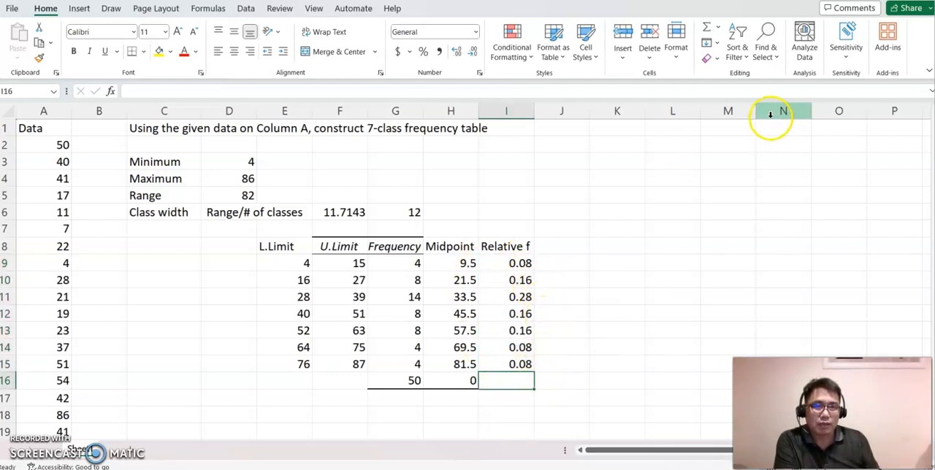
Step: Total the relative frequencies to 1 in I16 with AutoSum and clear the stray 0 in H16
click(706, 27)
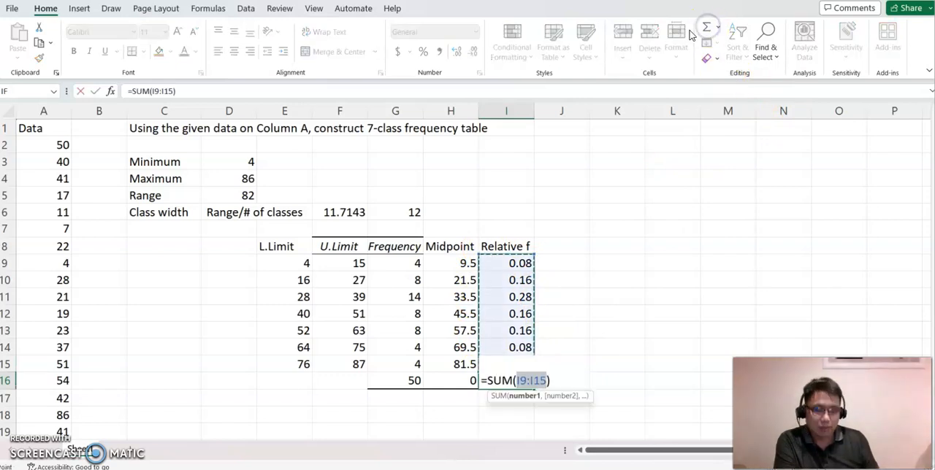
key(enter)
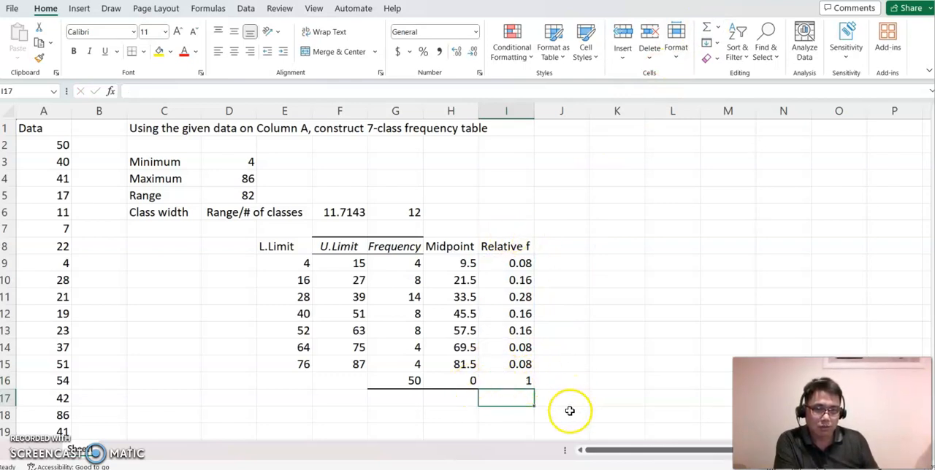
click(450, 379)
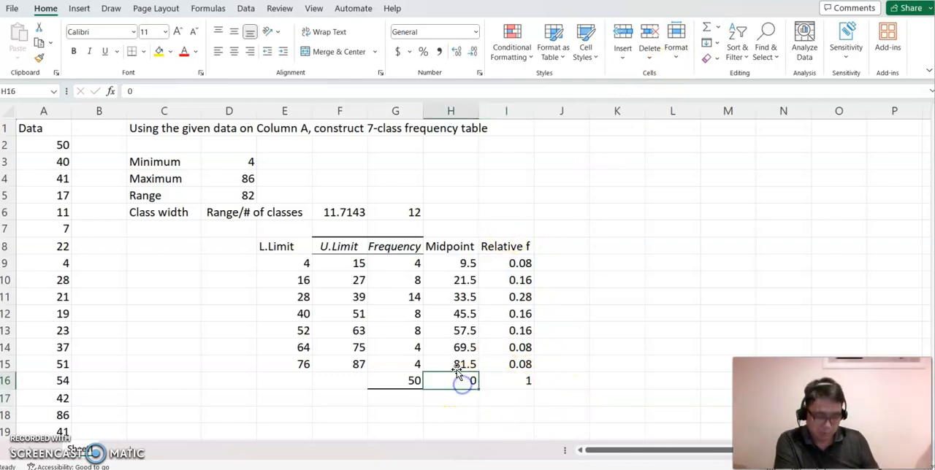
click(561, 297)
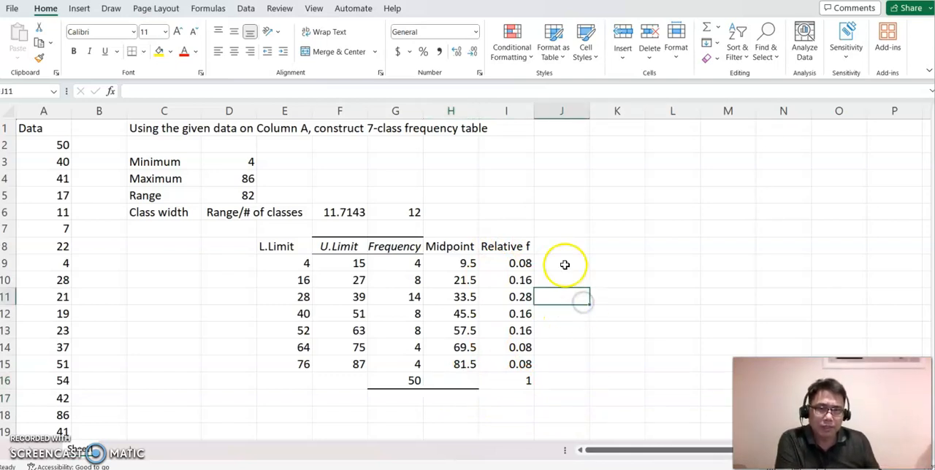
Step: Add a Cummulative f column with =G9 then =G10+J9 filled down, giving 4, 12, 26, 34, 42, 46, 50
click(561, 246)
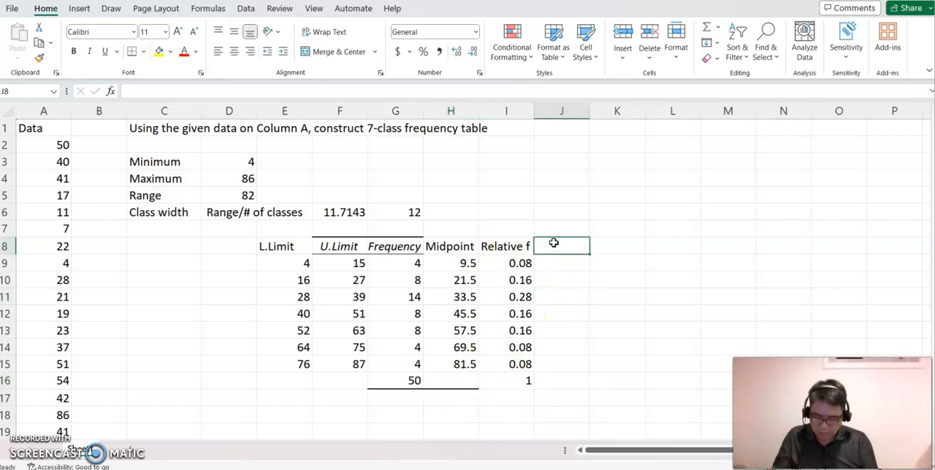
text(Cummulative f)
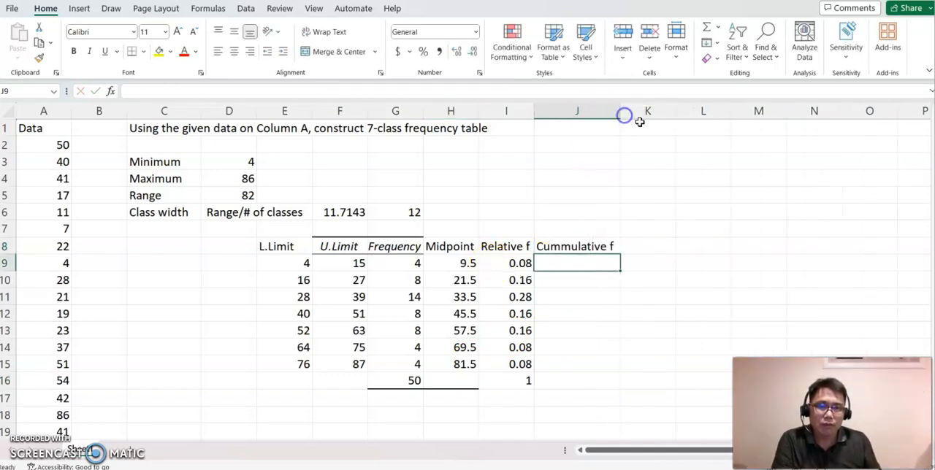
mouse_move(652, 181)
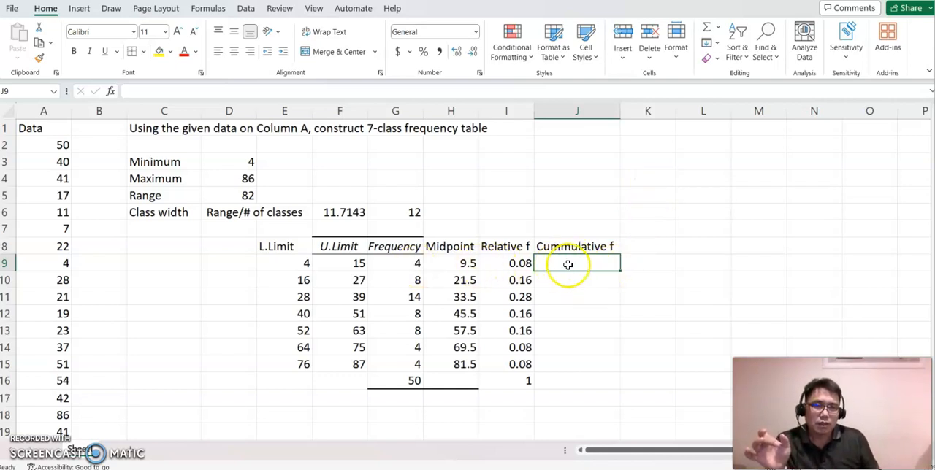
text(=)
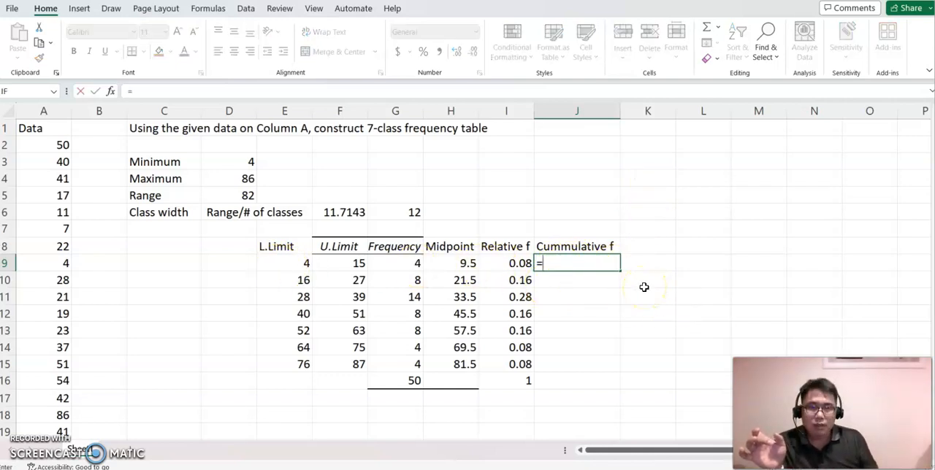
mouse_move(386, 263)
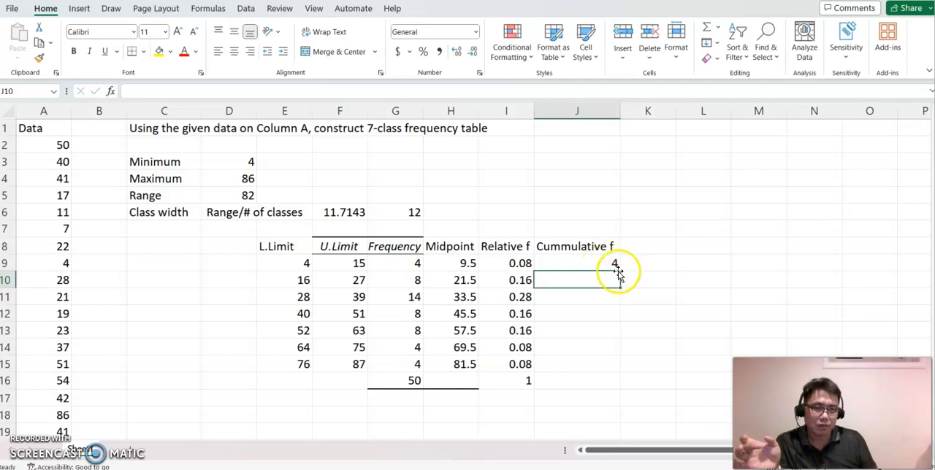
text(=G10)
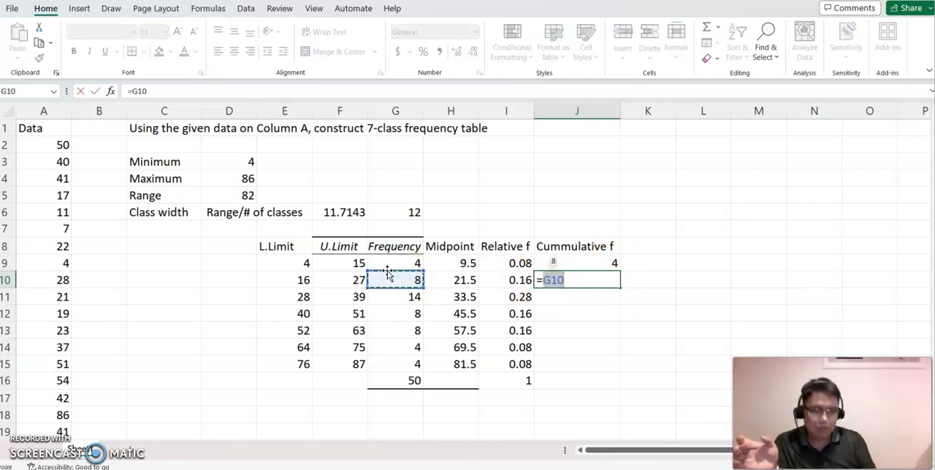
click(577, 263)
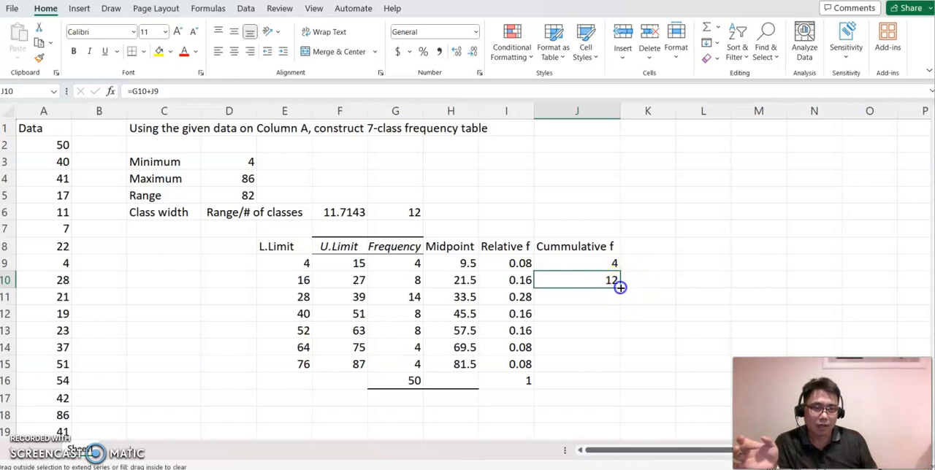
drag(619, 286, 626, 371)
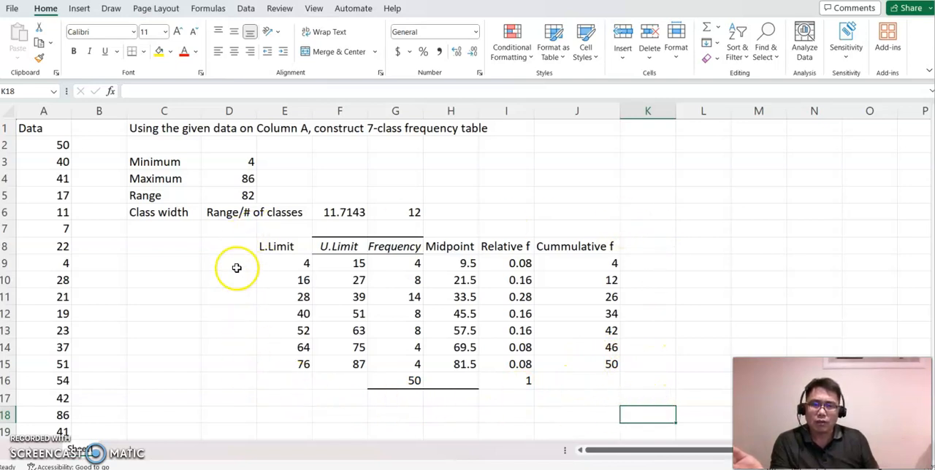
mouse_move(178, 333)
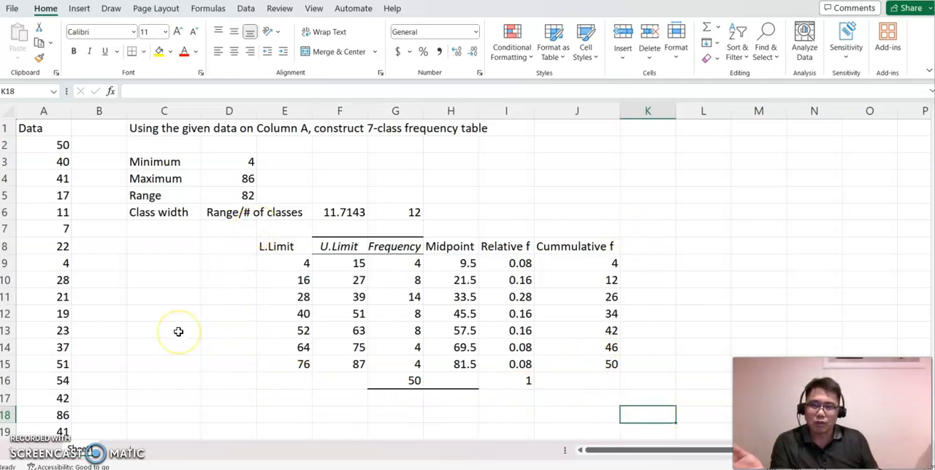
mouse_move(187, 316)
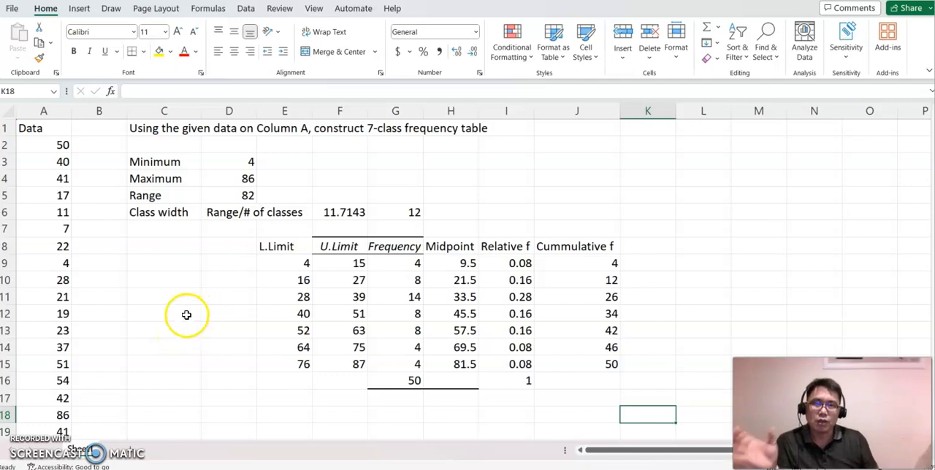